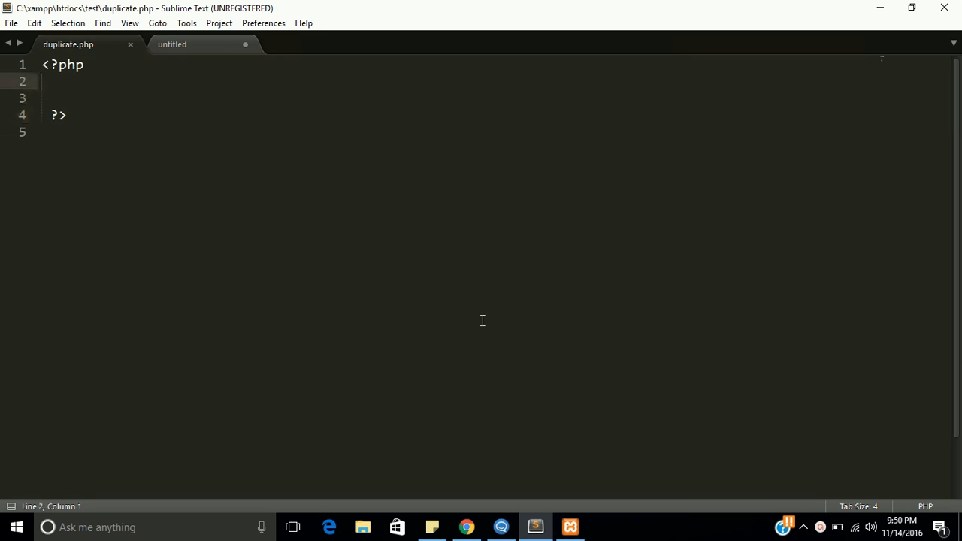
Define $test=array("3","5","7","3","9","7"); on line 2 and save the file
text($)
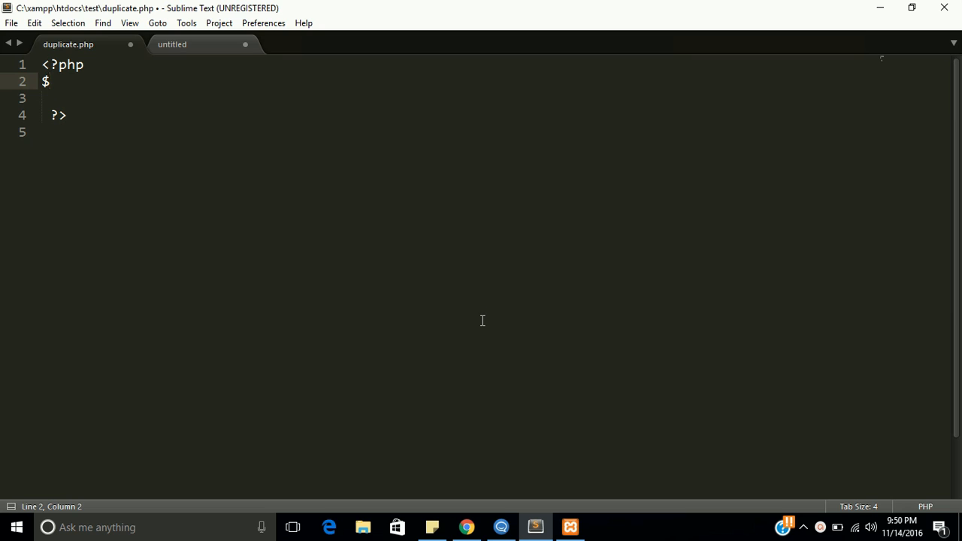
text(test)
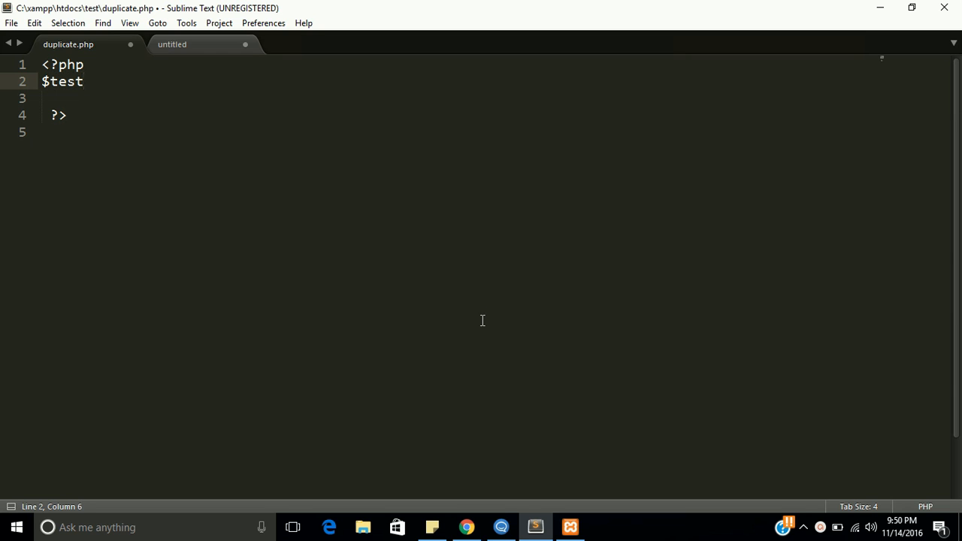
text(=array()
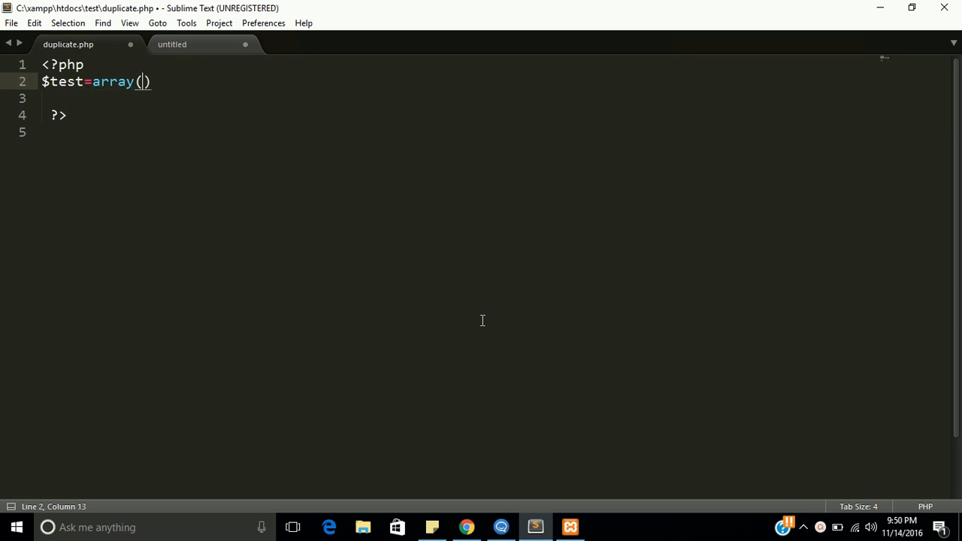
text("")
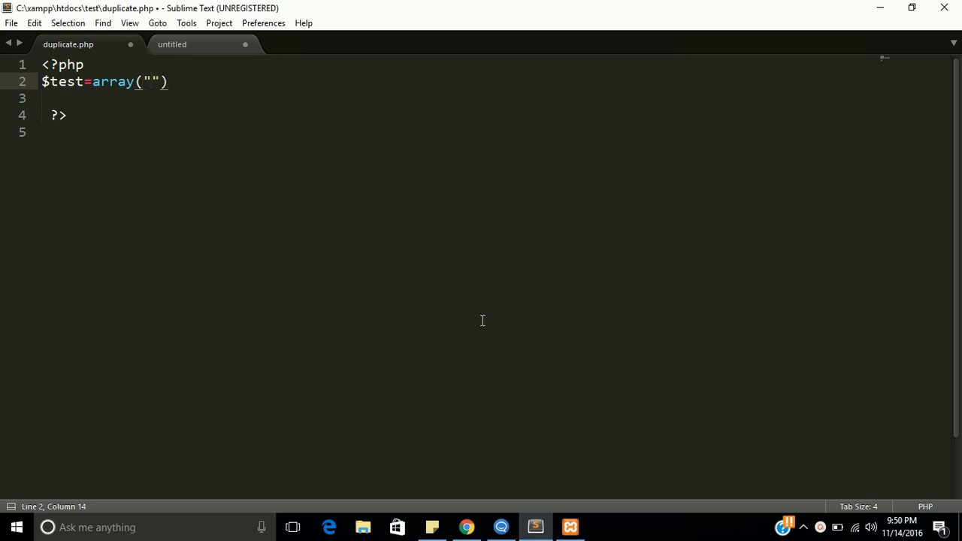
text(3","5",)
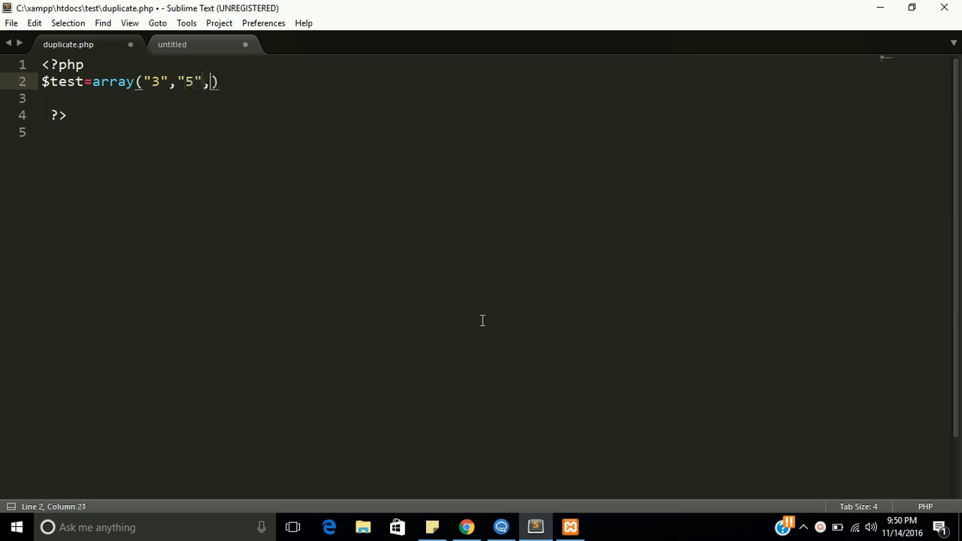
text("7")
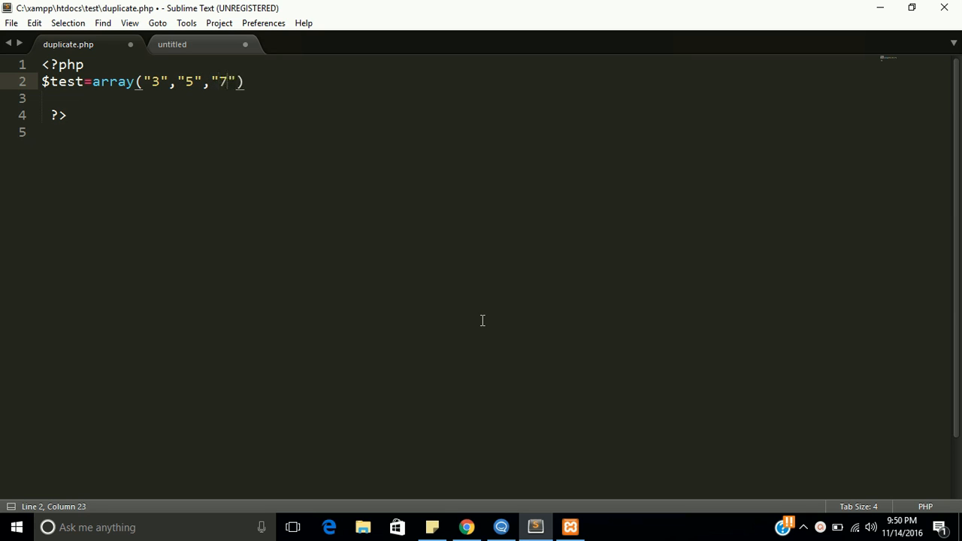
text(,"")
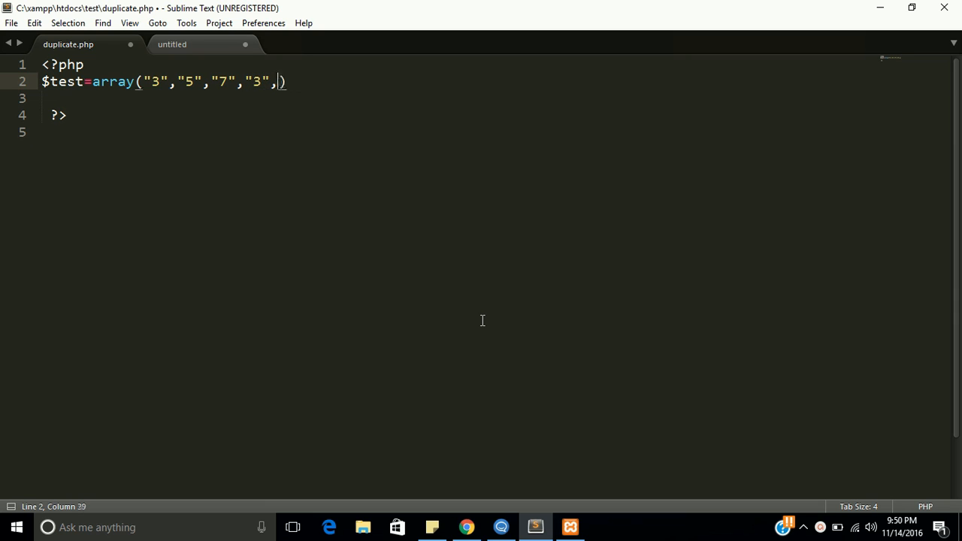
text(9)
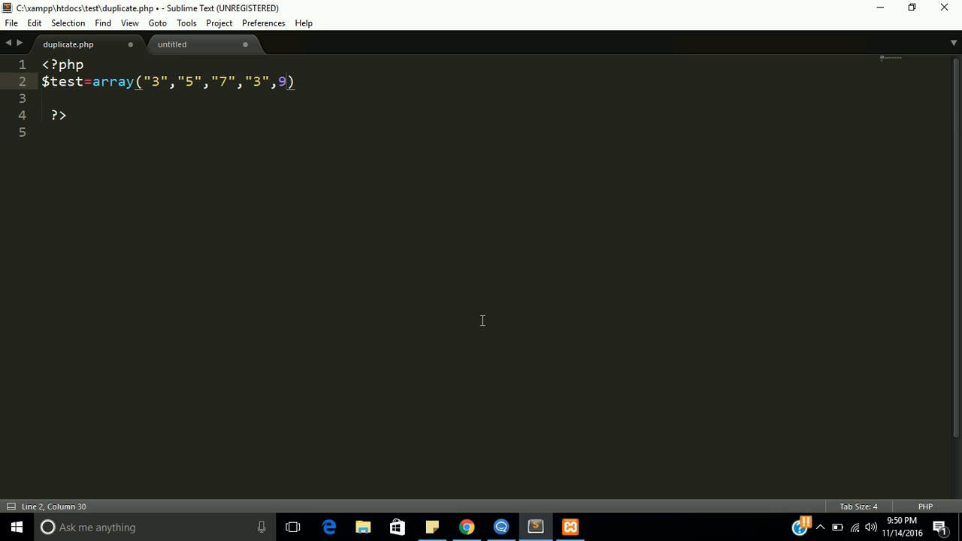
text("9)
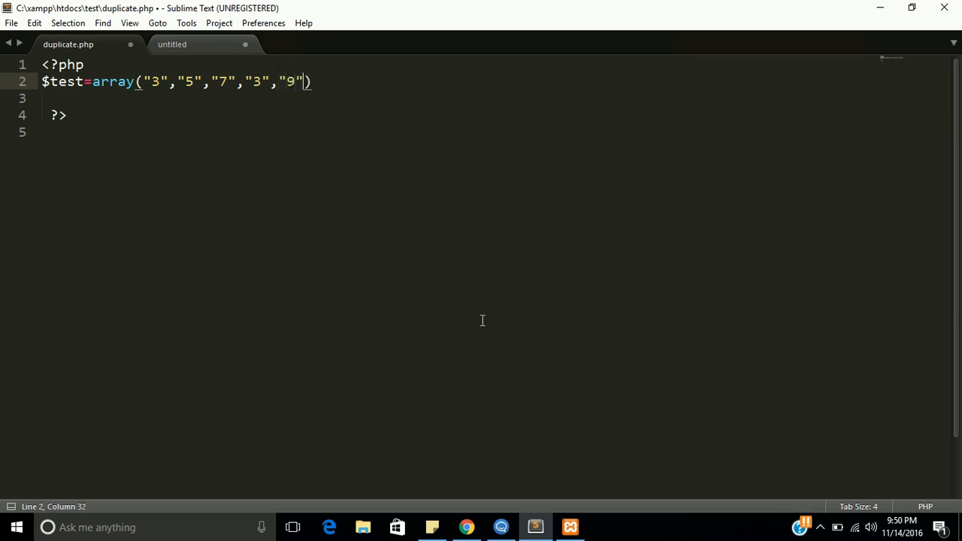
text(,"")
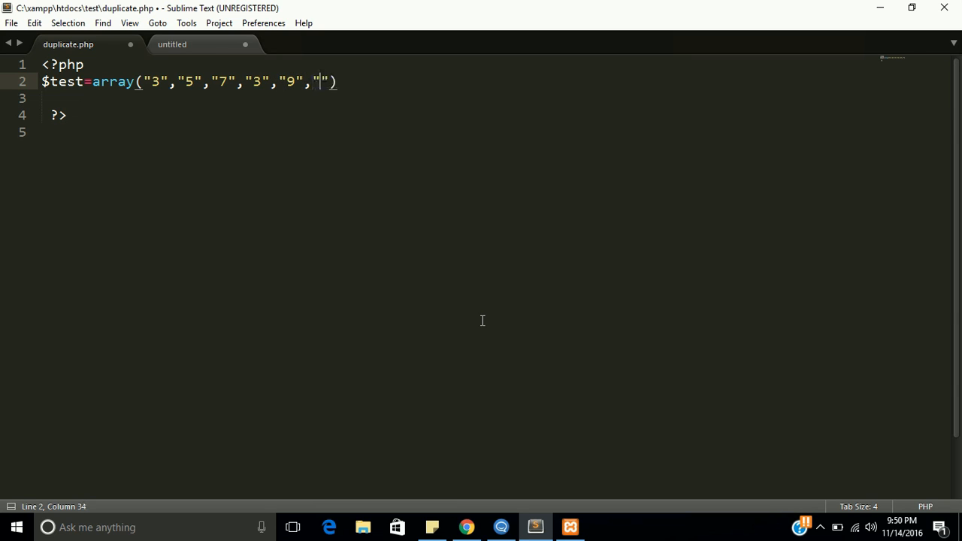
text(7)
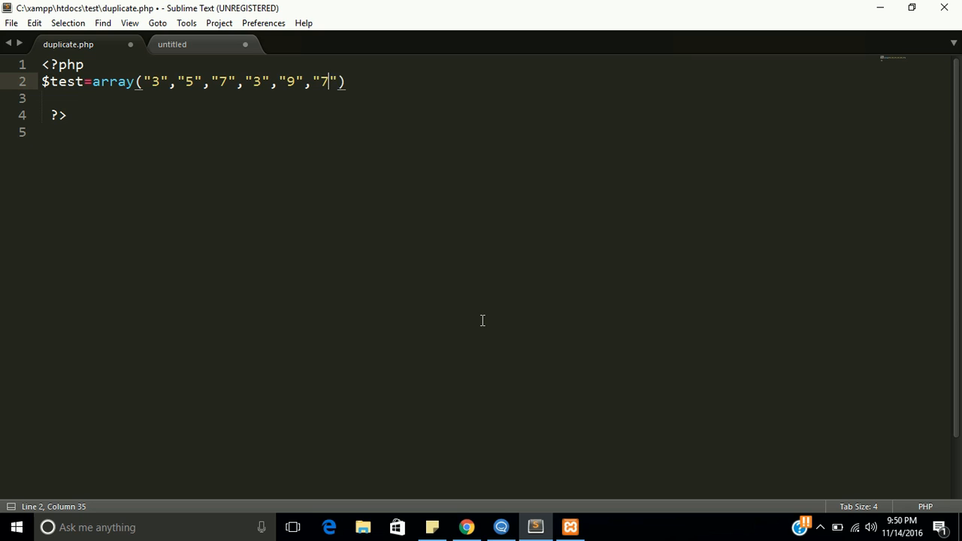
text(;)
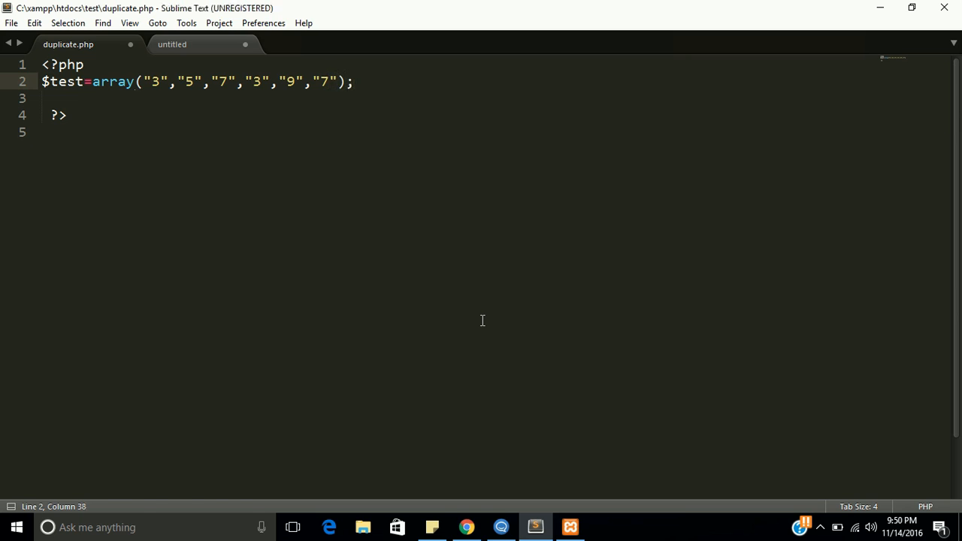
key(ctrl+s)
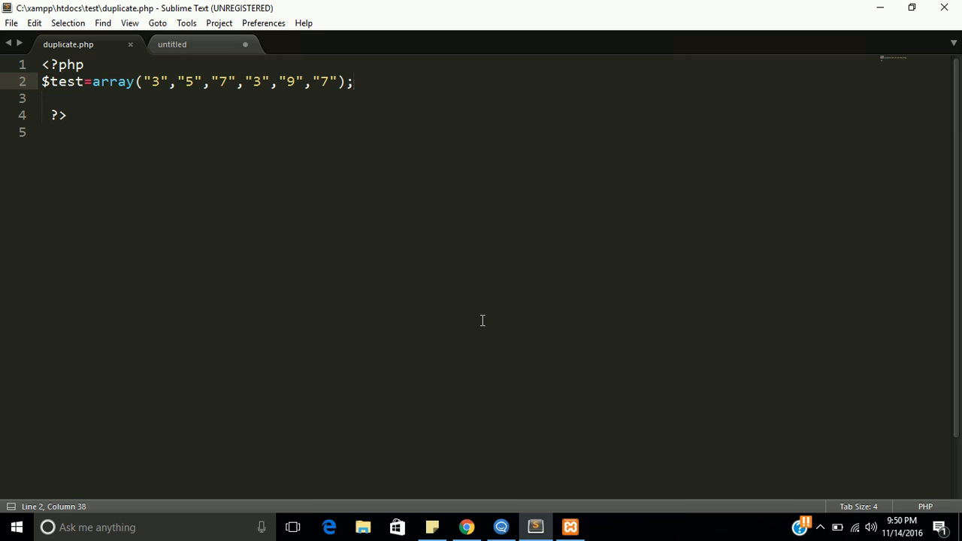
Write the outer loop header for($i=0;$i<count($test);$i++) below the array
key(enter)
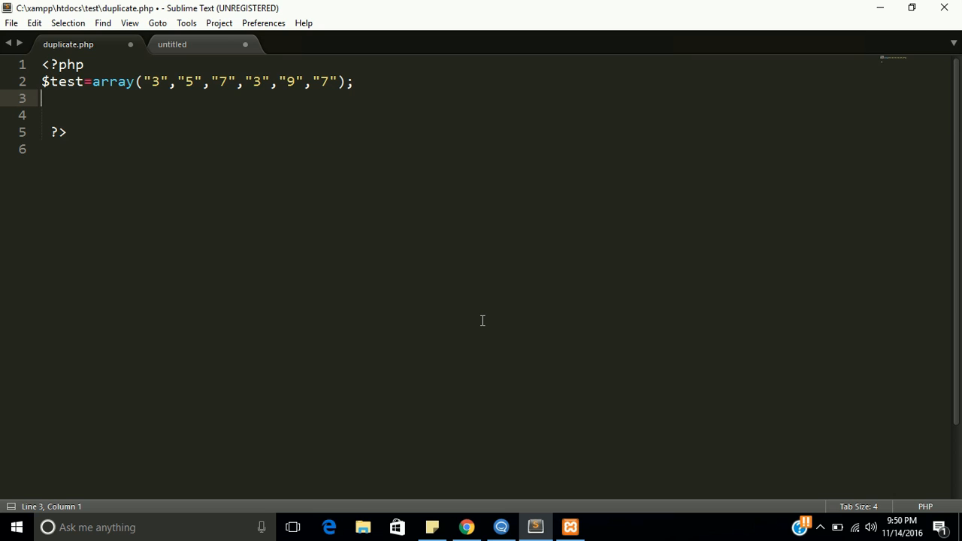
text(for())
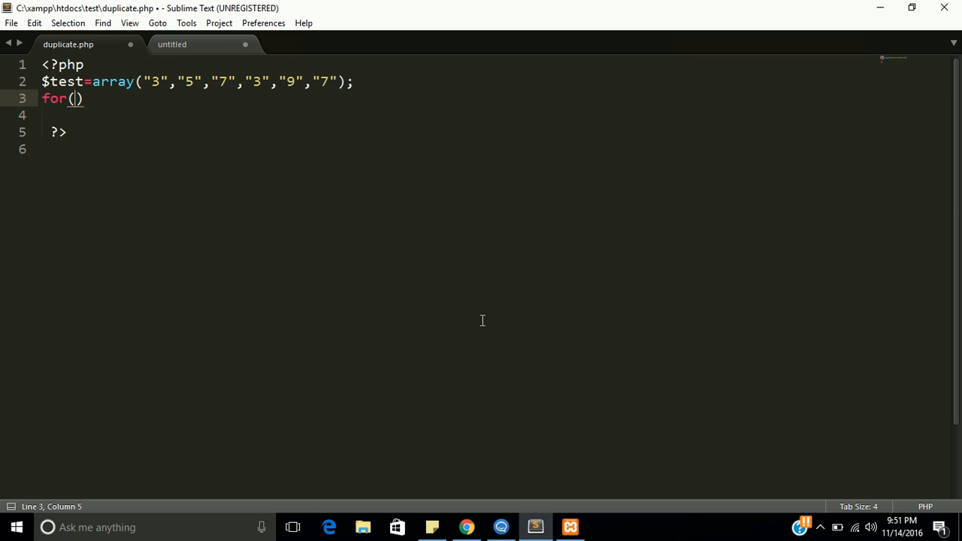
text($i=0;$)
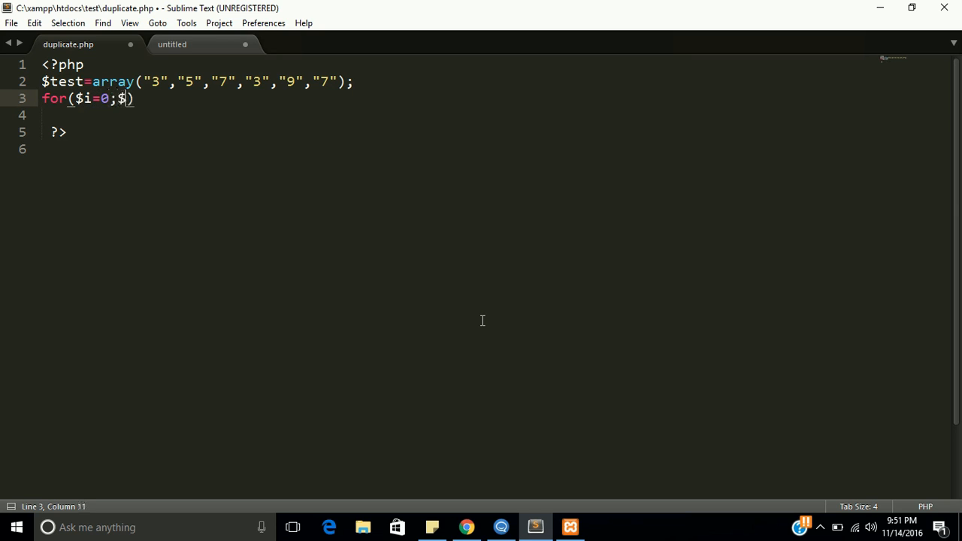
text(i)
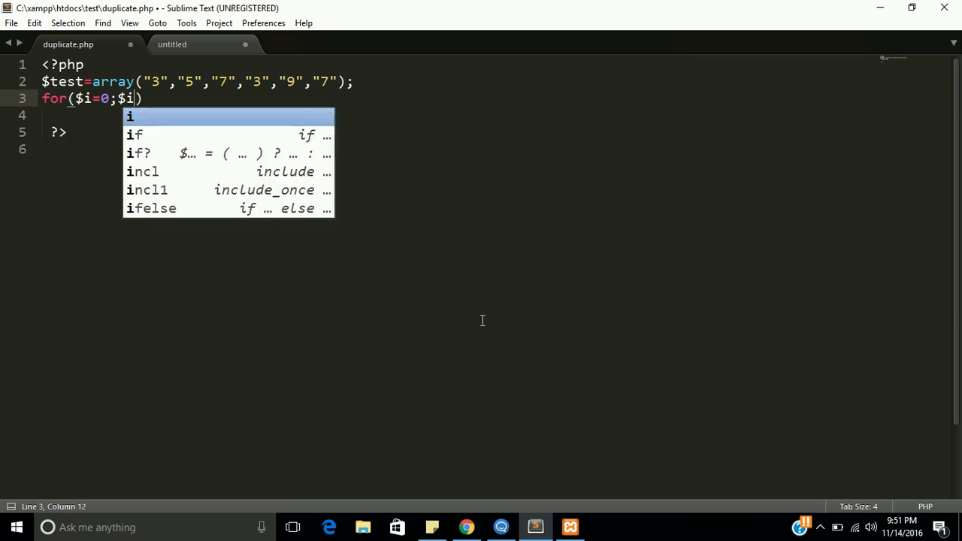
text(<)
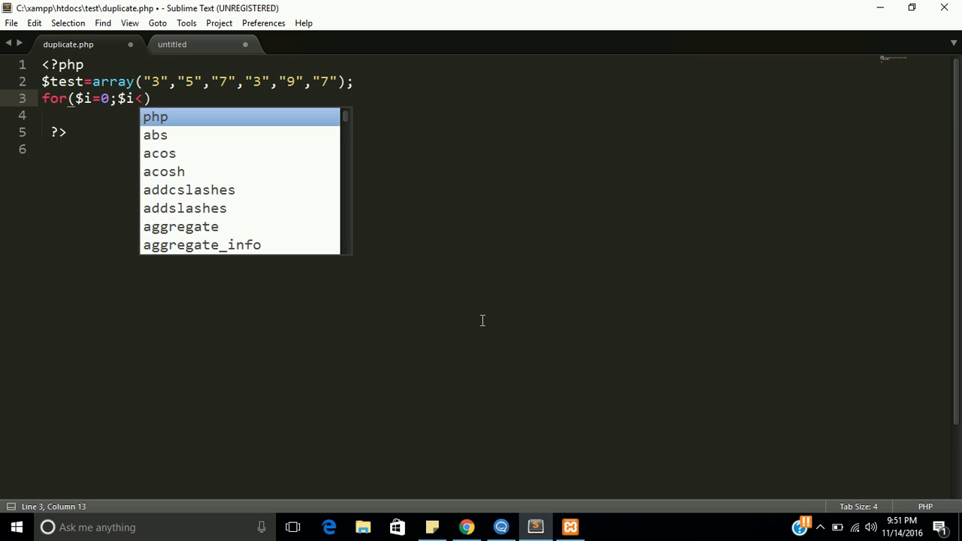
text(coun)
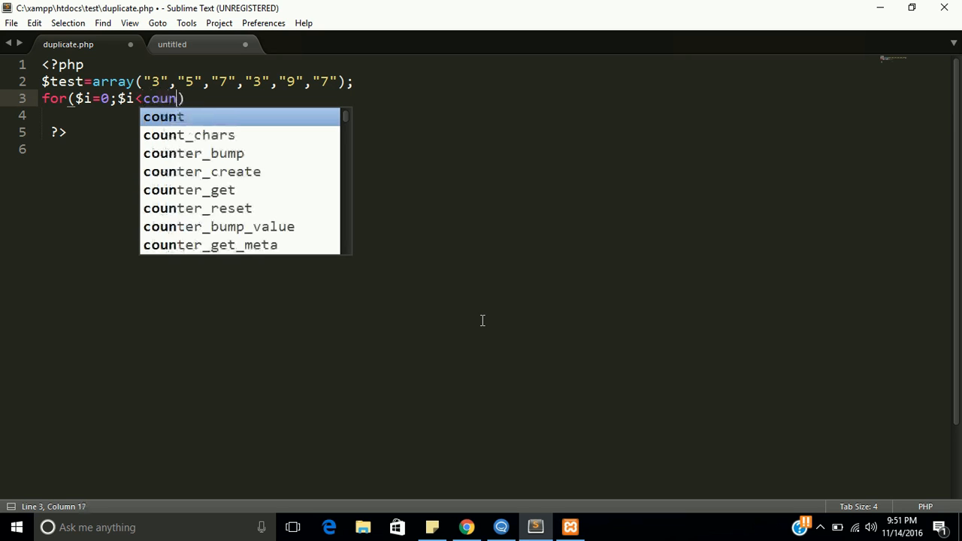
text(t()
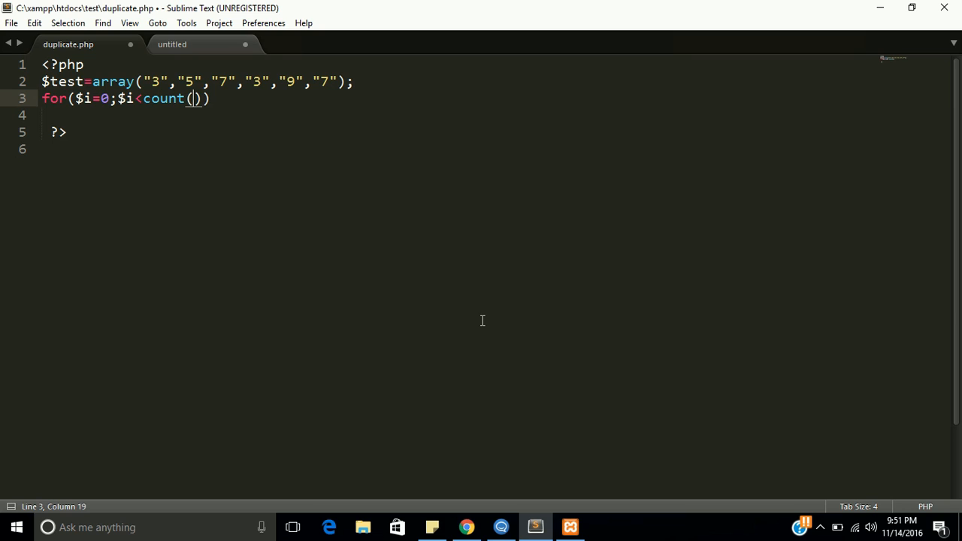
text($)
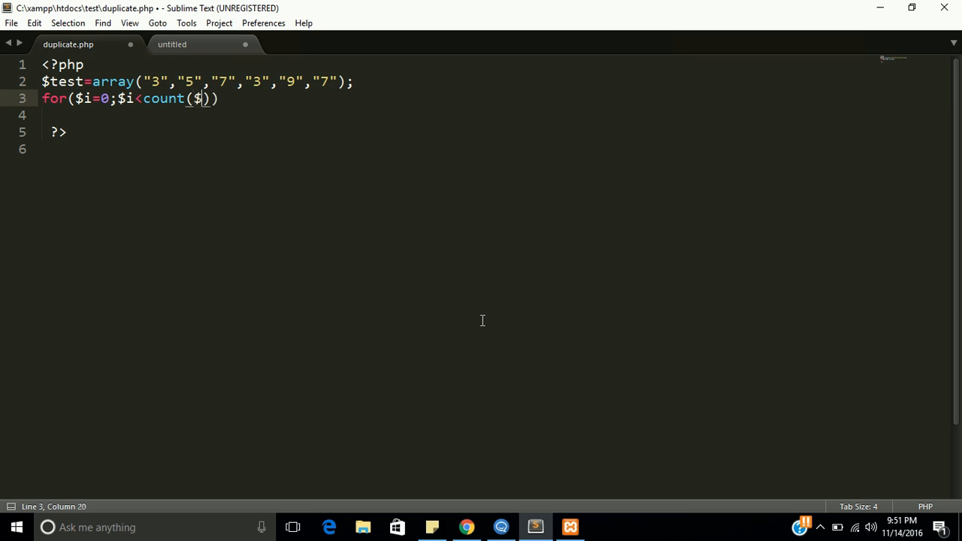
text(test)
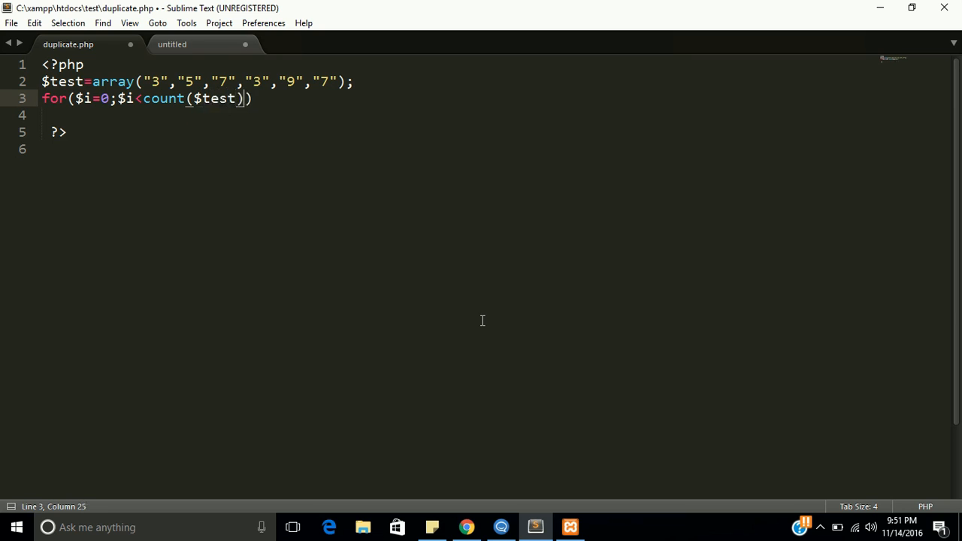
text(;)
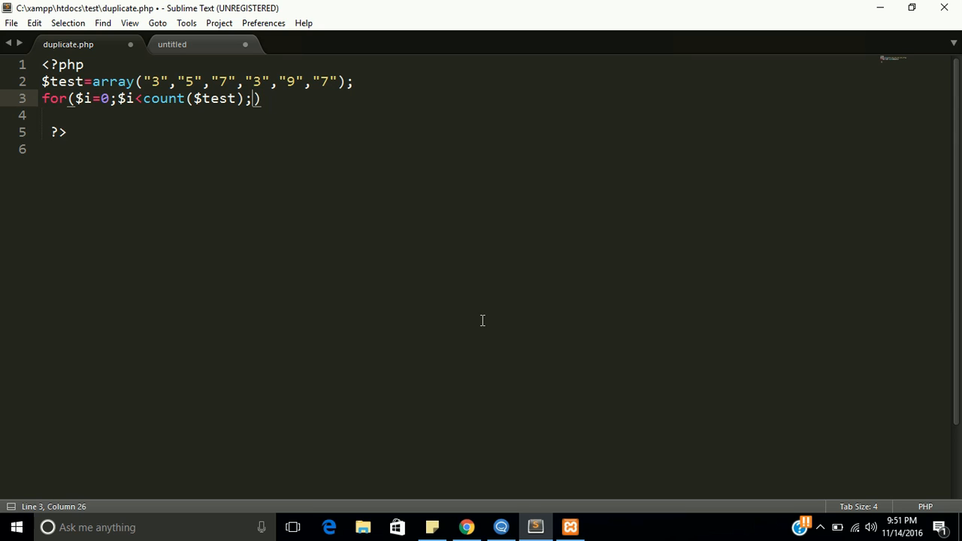
text($i++)
click(493, 115)
text({)
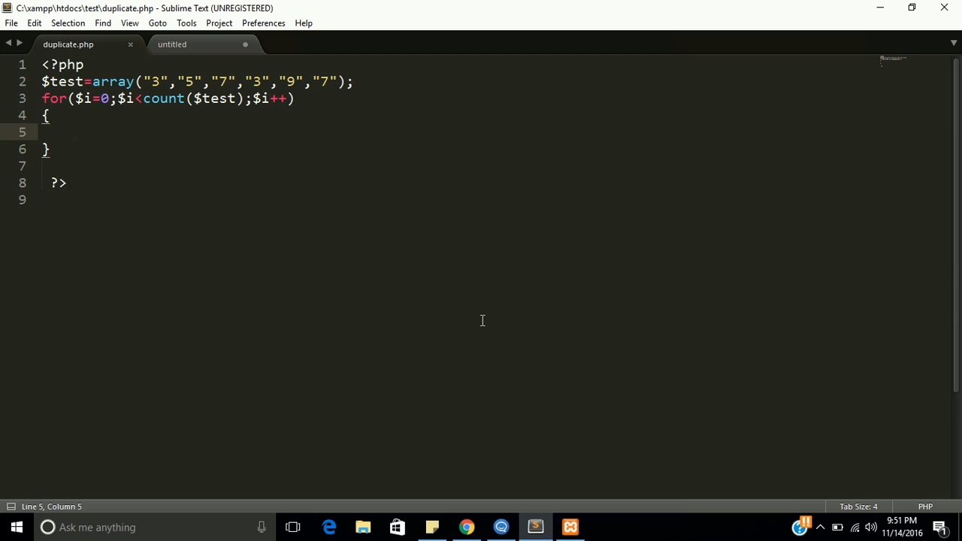
Nest an inner loop for($k=0;$k<count($test);$k++) with empty braces inside the $i loop and save
text(for($)
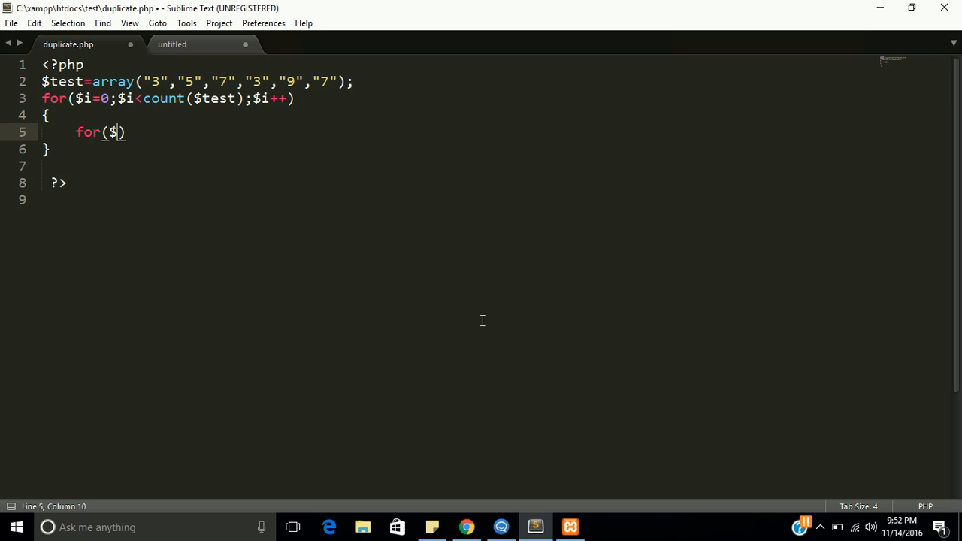
text(k)
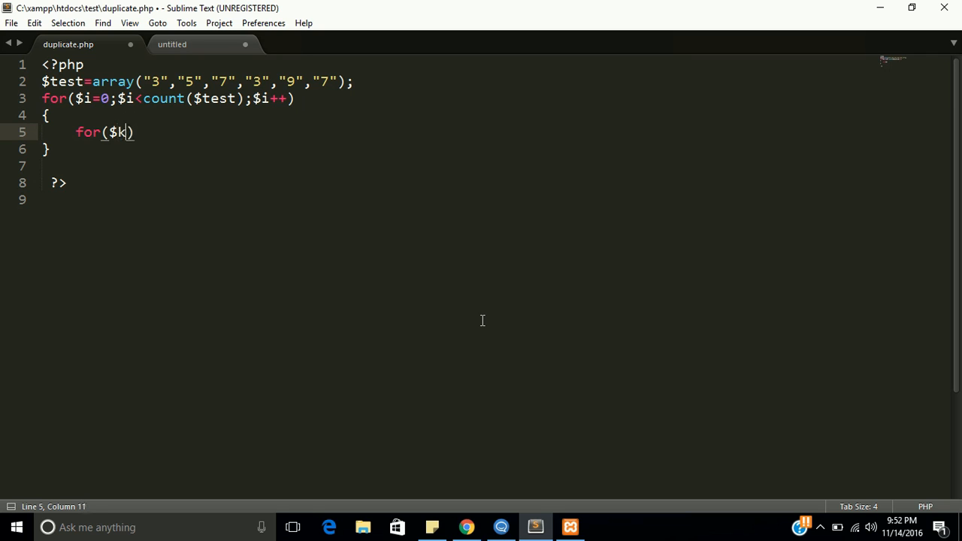
text(=0)
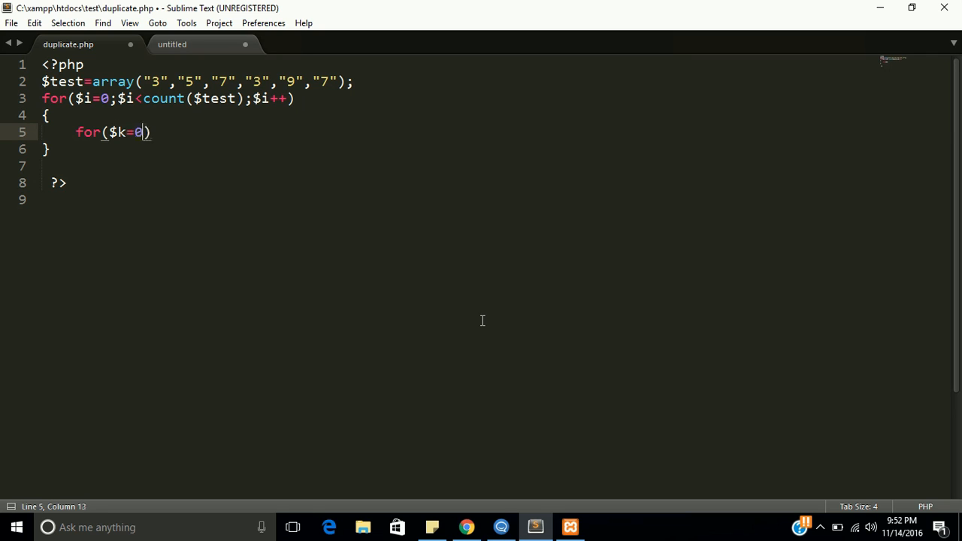
text(;$k<)
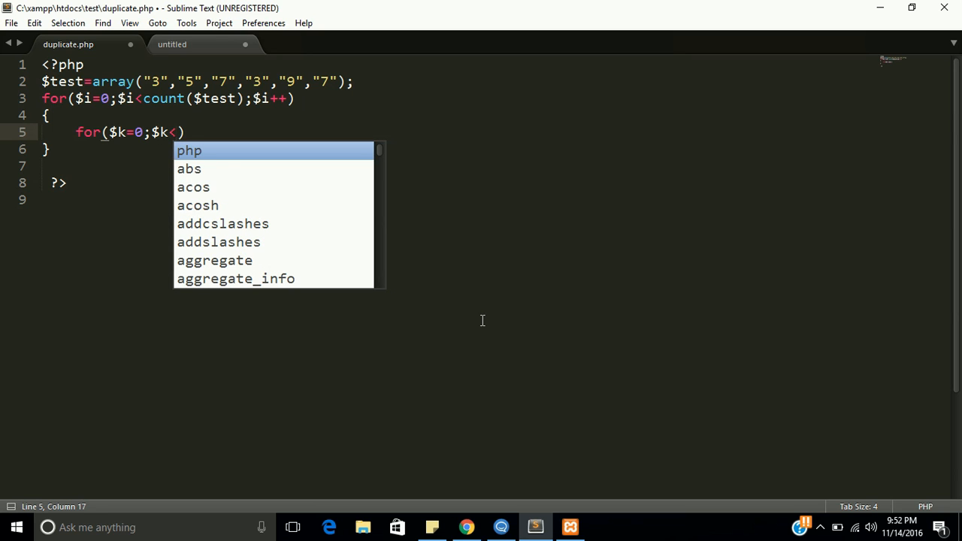
text(count()
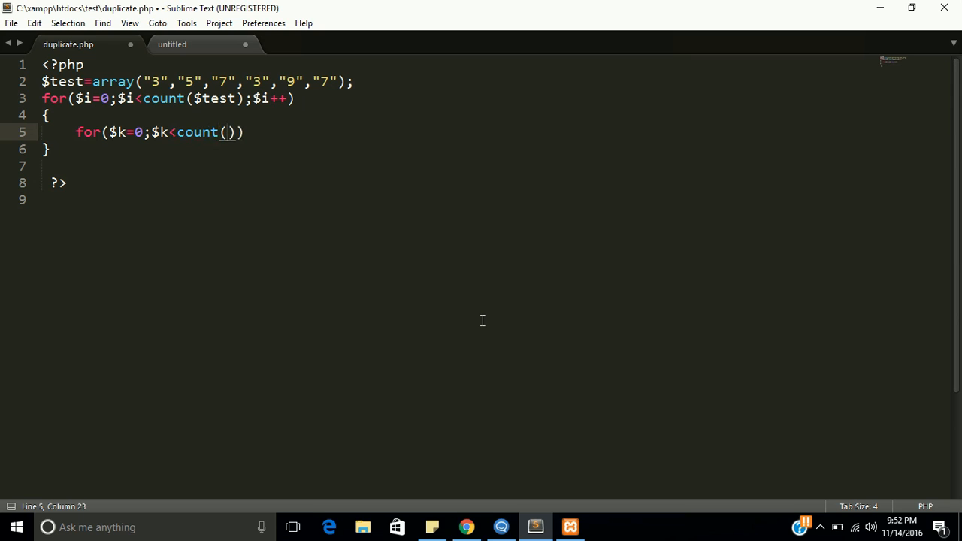
text($test)
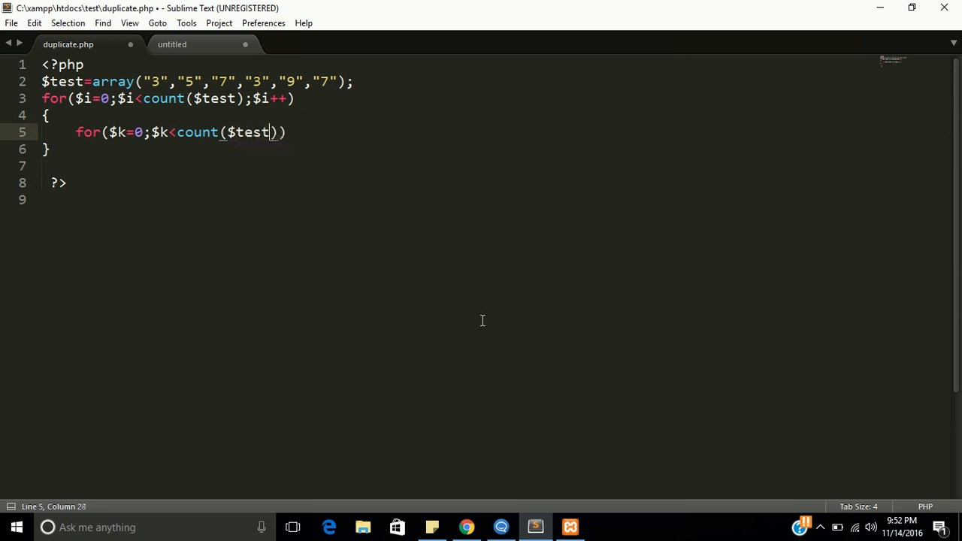
text(l)
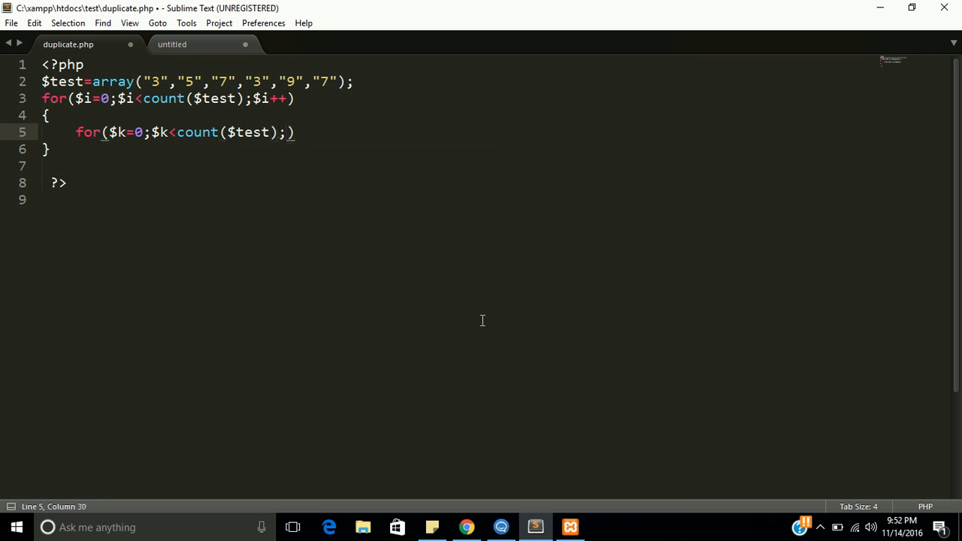
text($k++)
text({)
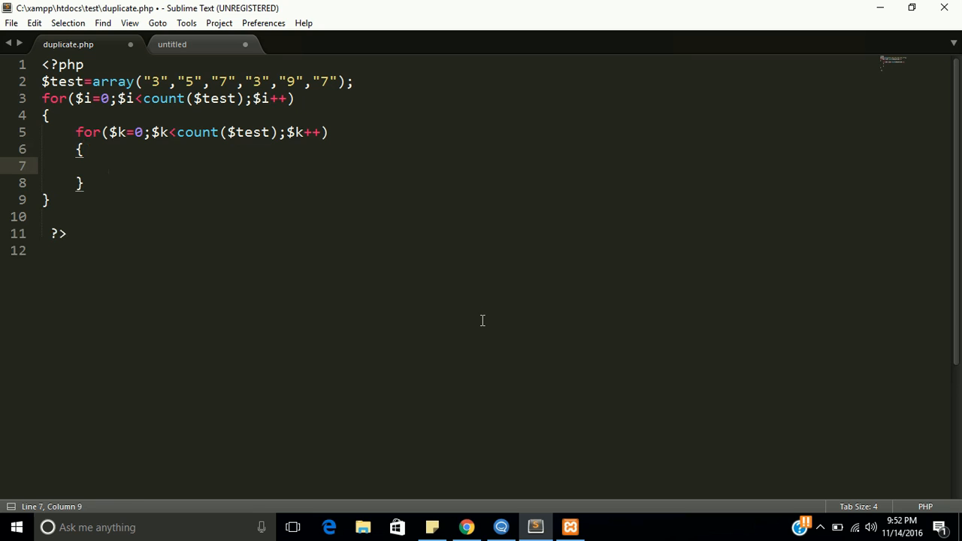
key(ctrl+s)
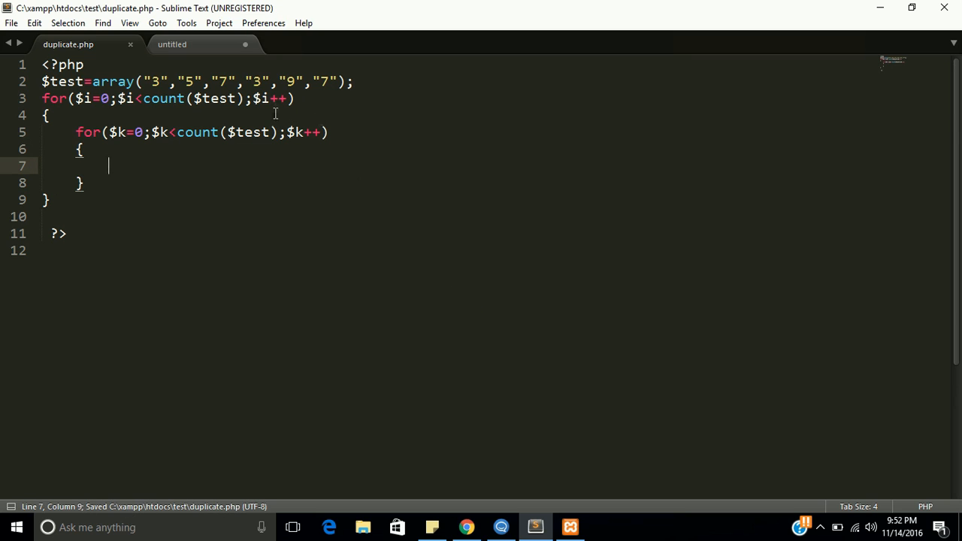
Add $j=$i; and $temp=$test[$i]; in the outer loop before the inner for
key(enter)
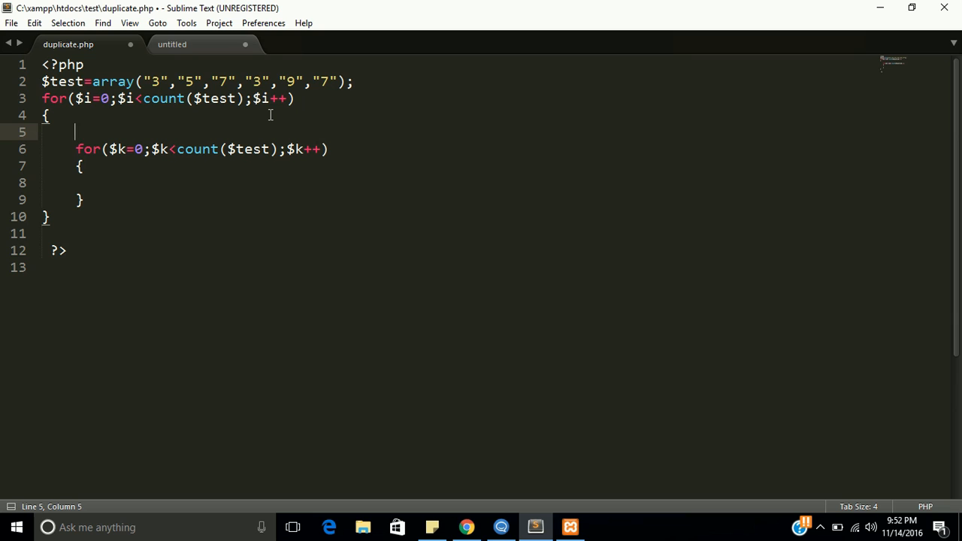
text($j)
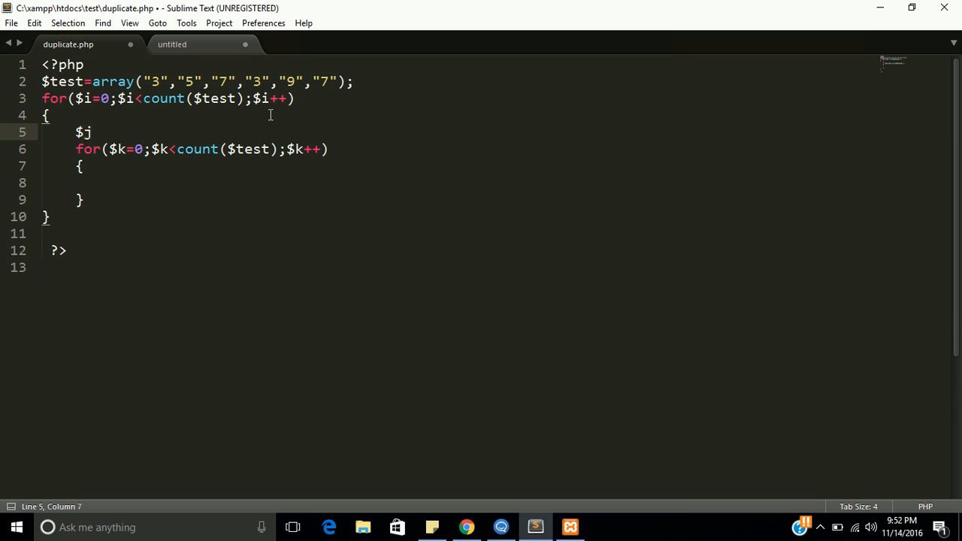
text(=$)
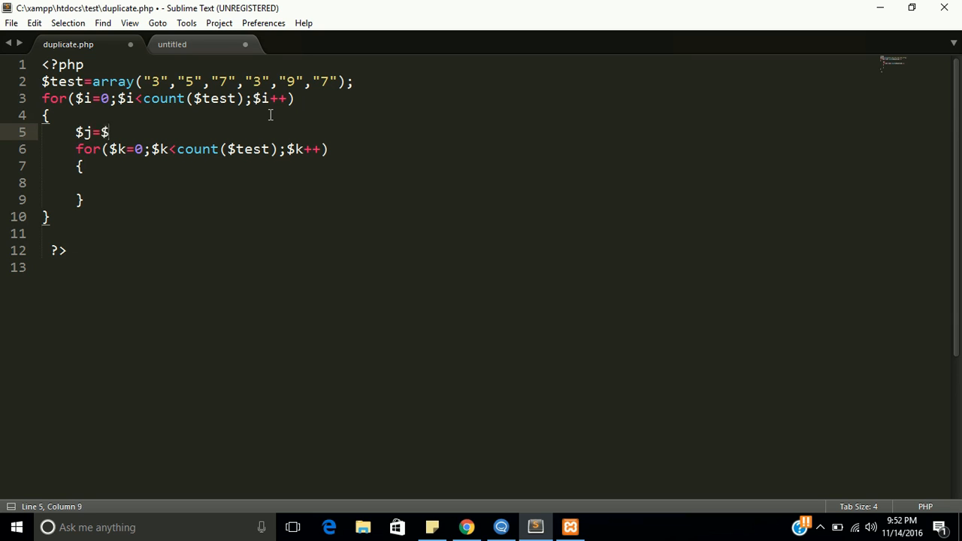
text(i;)
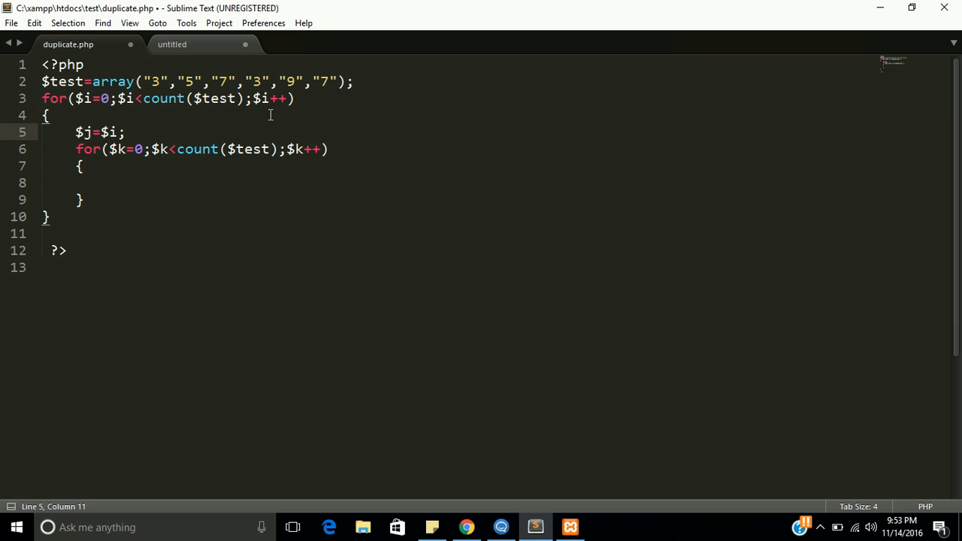
click(126, 149)
text($)
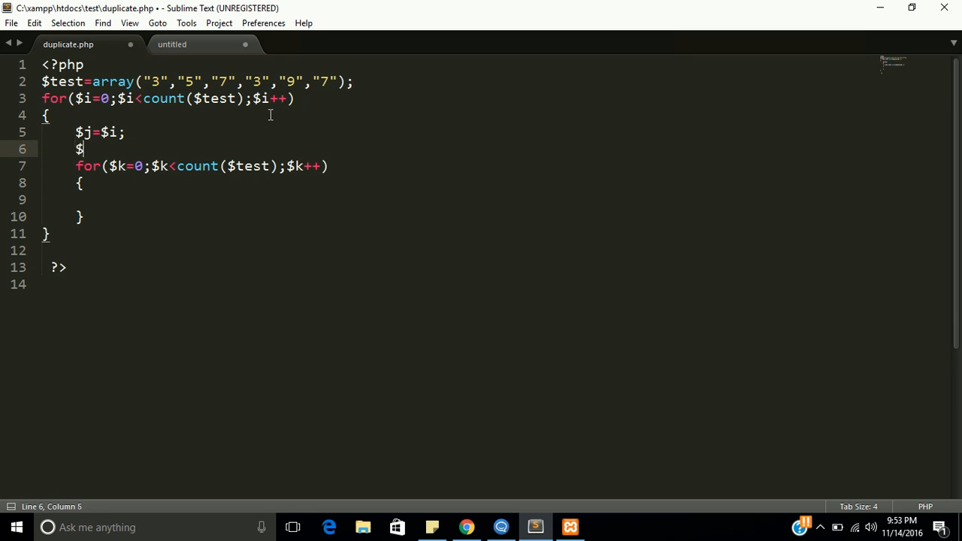
text(tem)
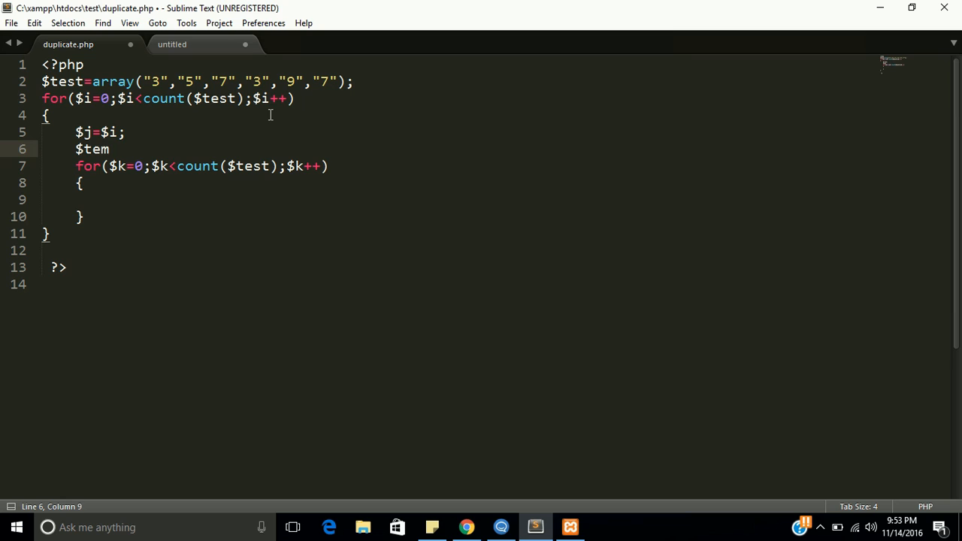
text(=)
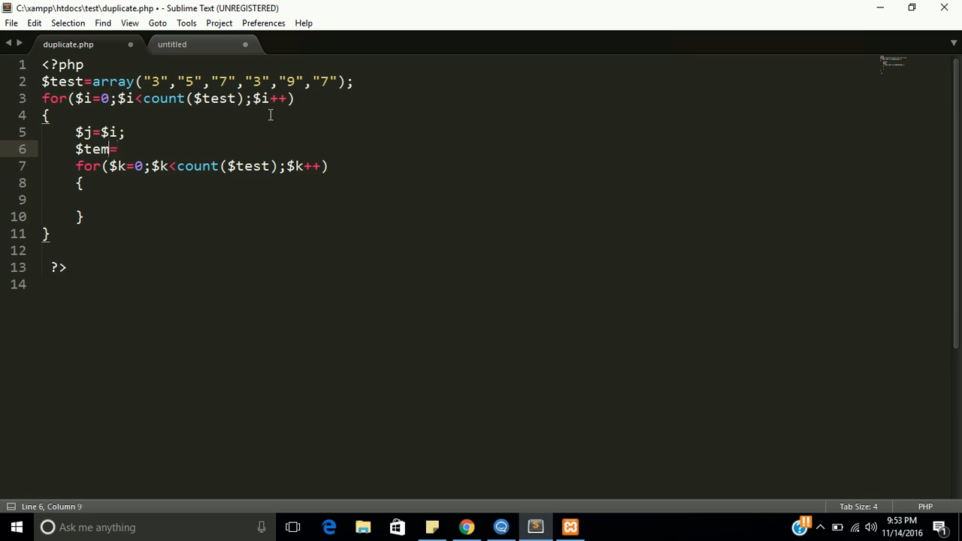
text(p)
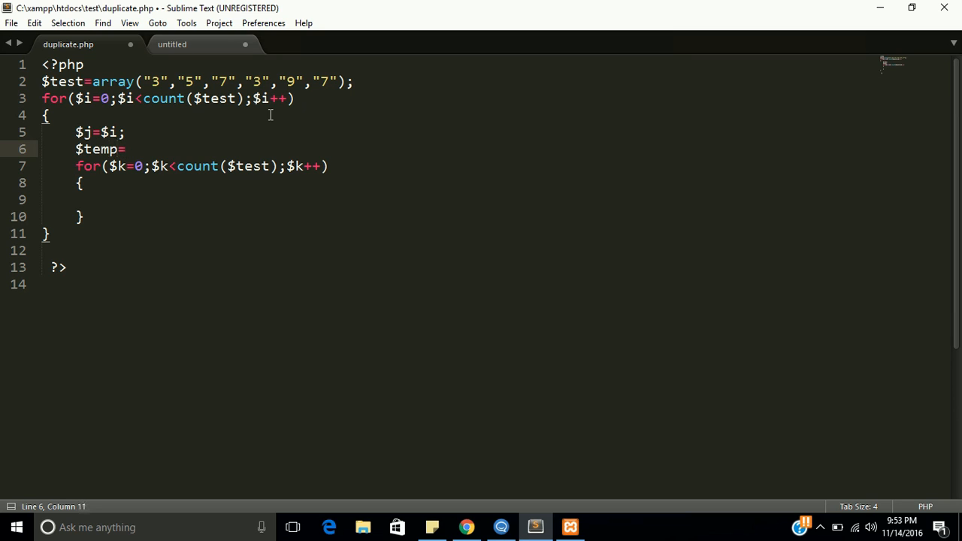
text($)
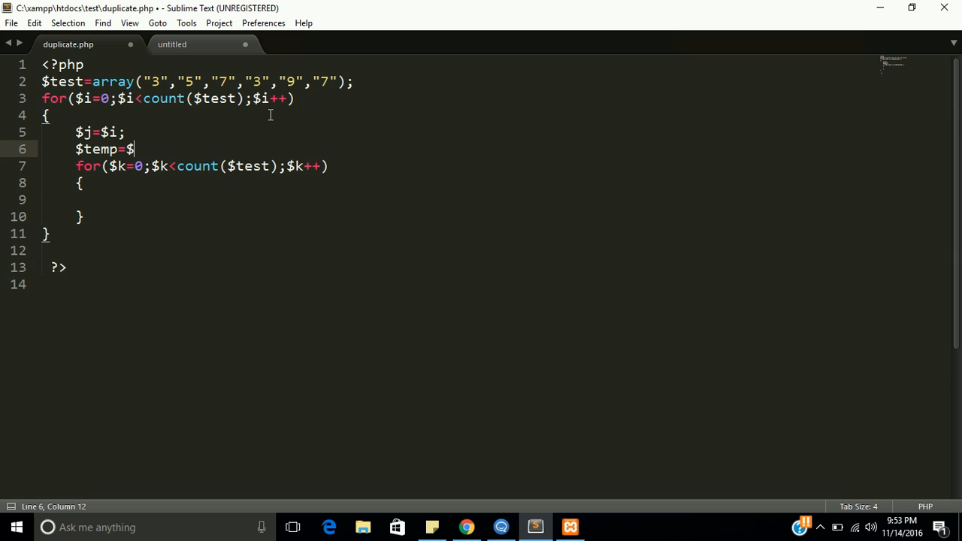
text(test)
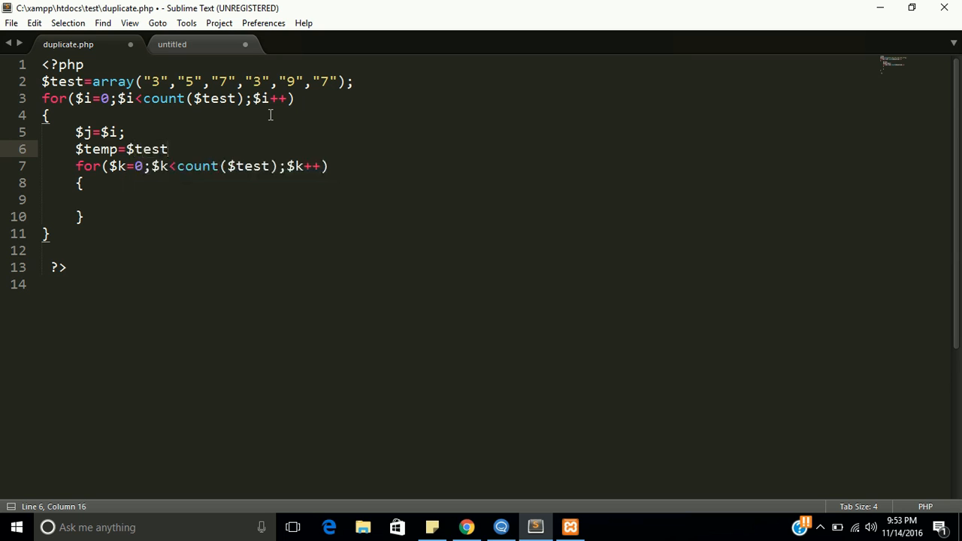
text([$])
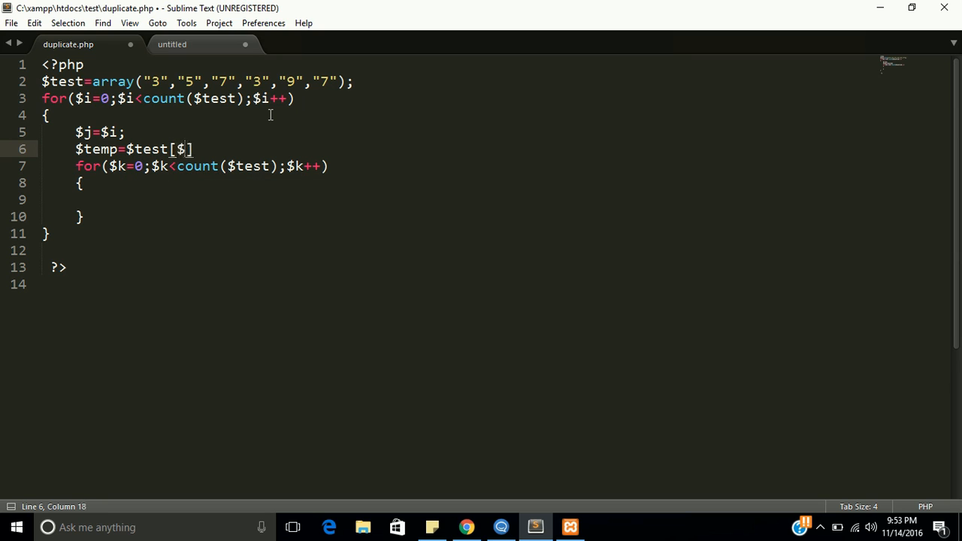
text(i)
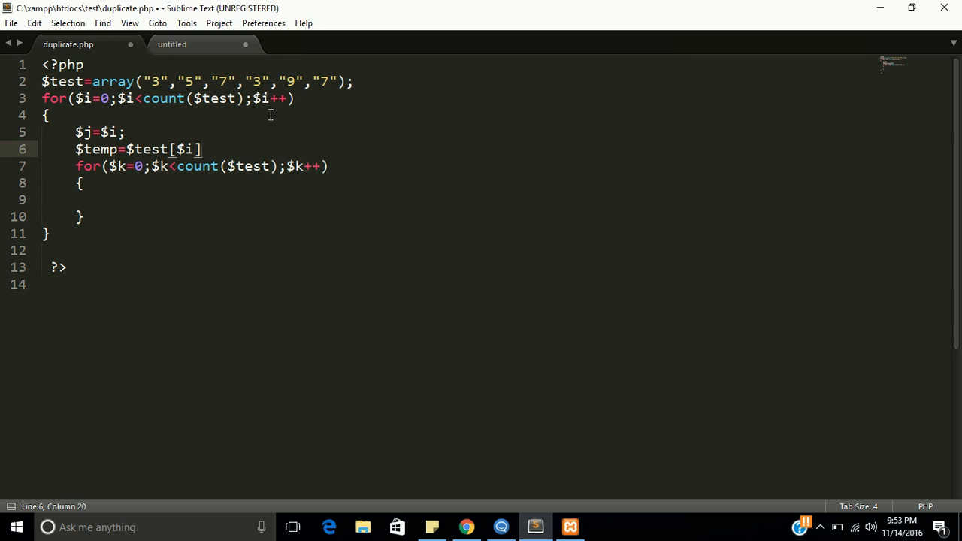
text(;)
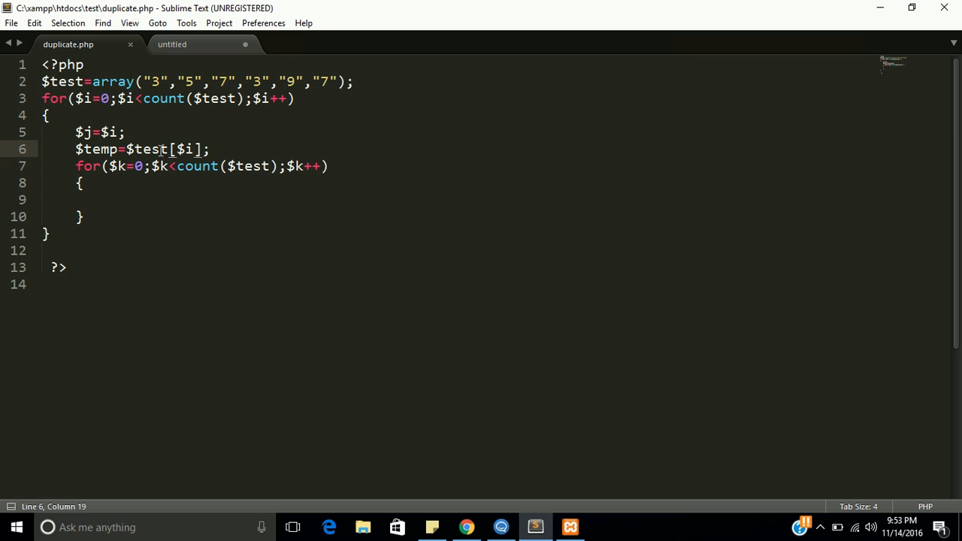
Start an if($j!=$k) condition inside the inner loop body
double_click(150, 149)
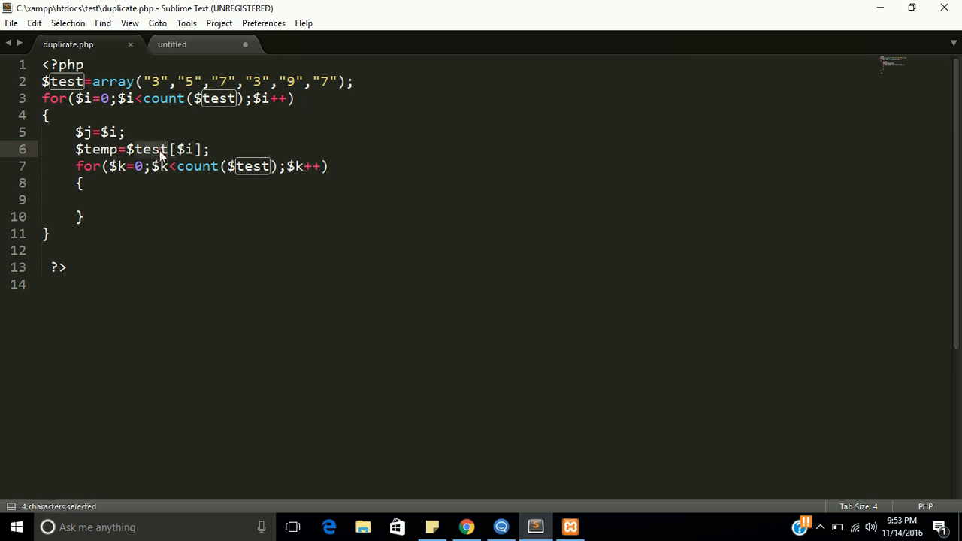
click(214, 149)
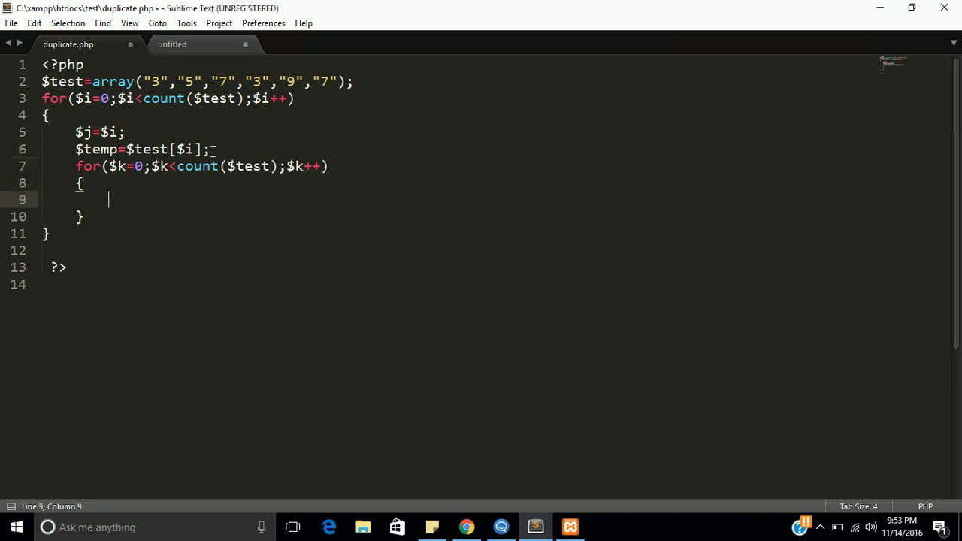
text(if()
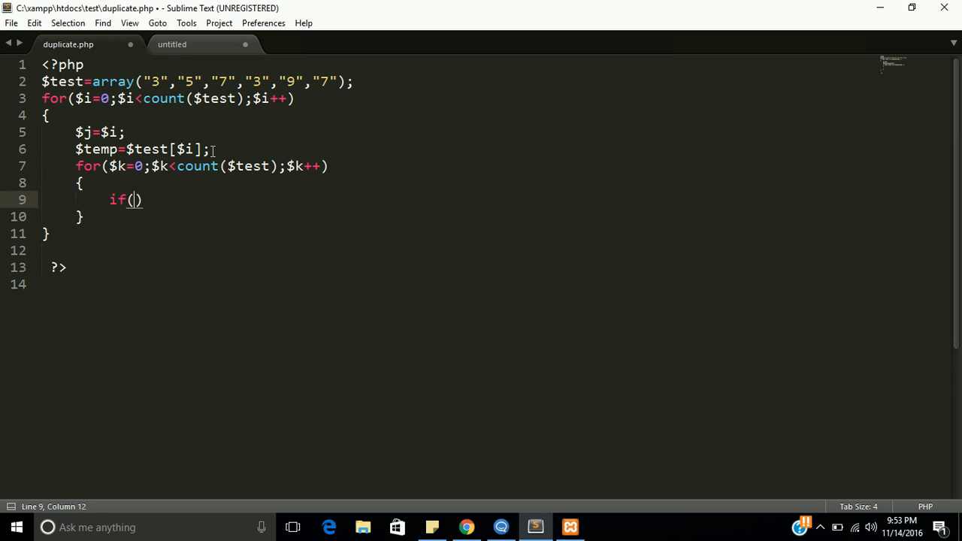
text($)
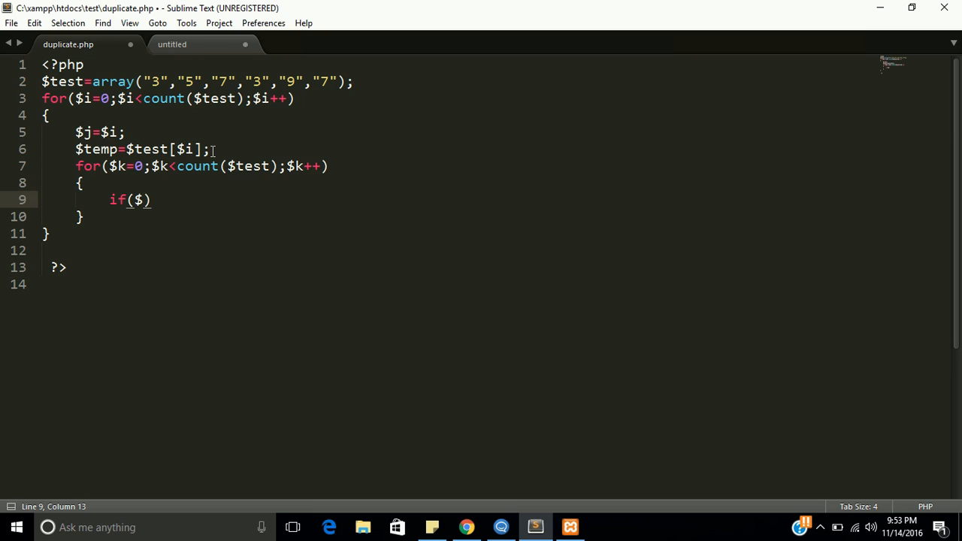
text($j!)
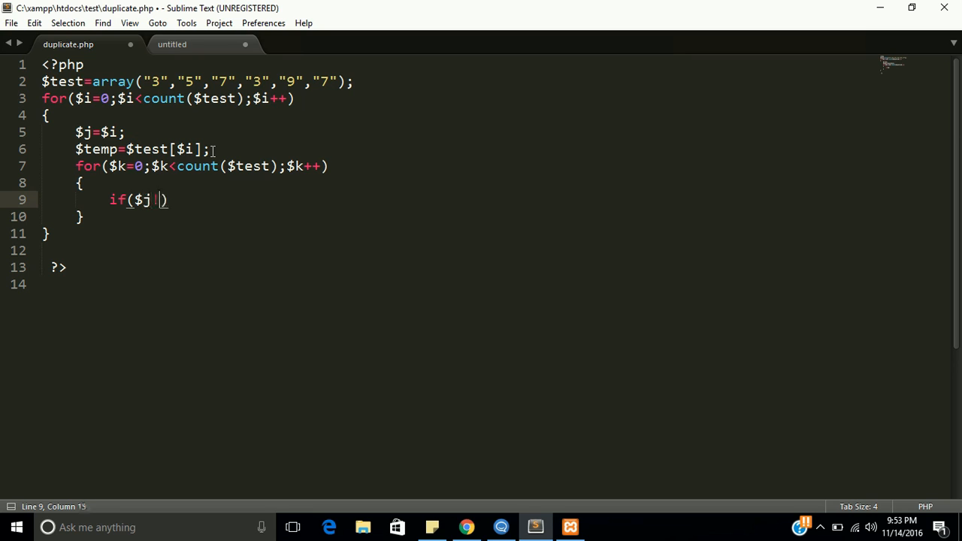
text(=$)
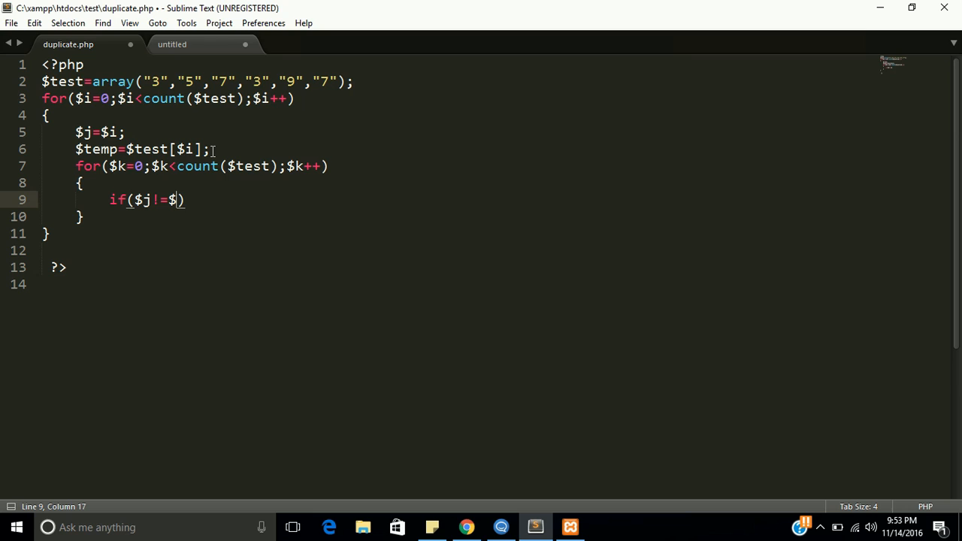
text(k)
text({)
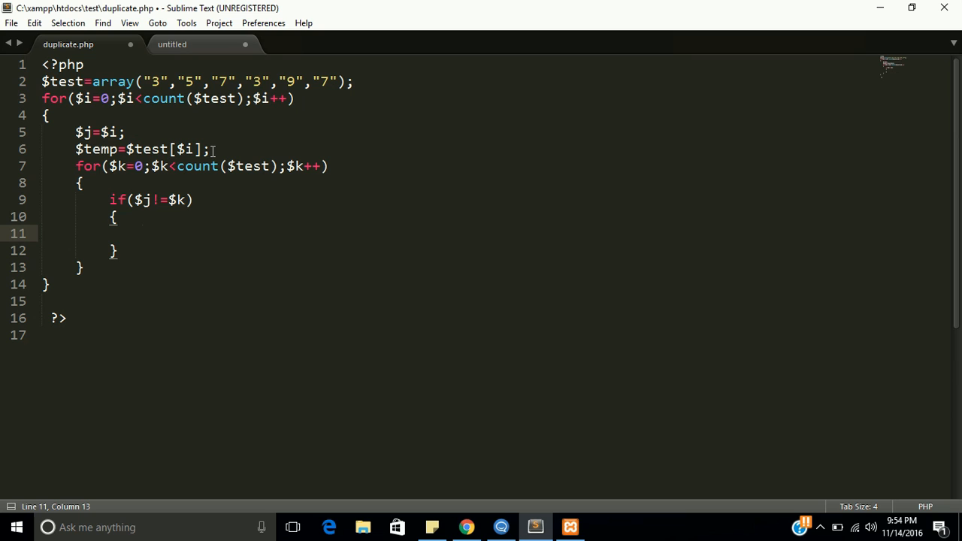
Add a nested if($temp==$test[$k]){ condition inside the if($j!=$k) block
text(if())
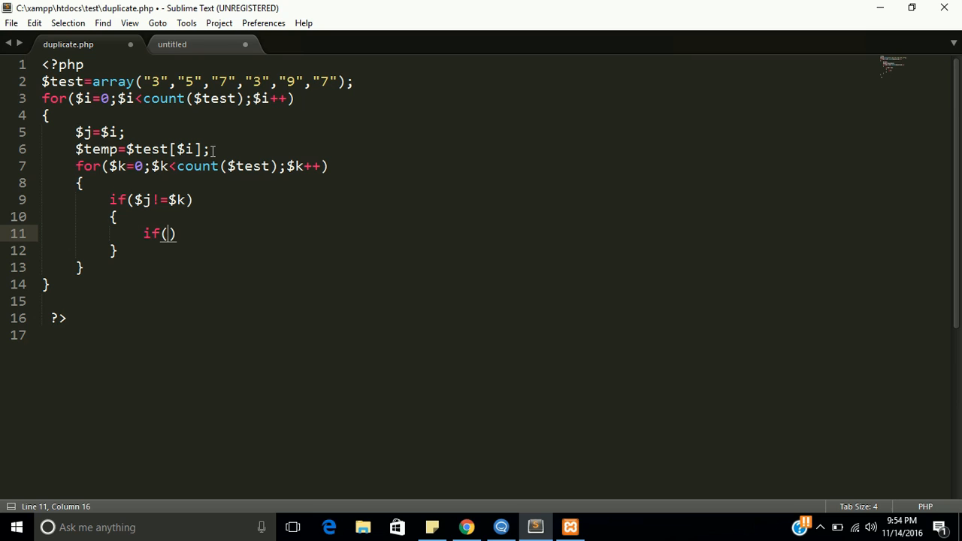
text($)
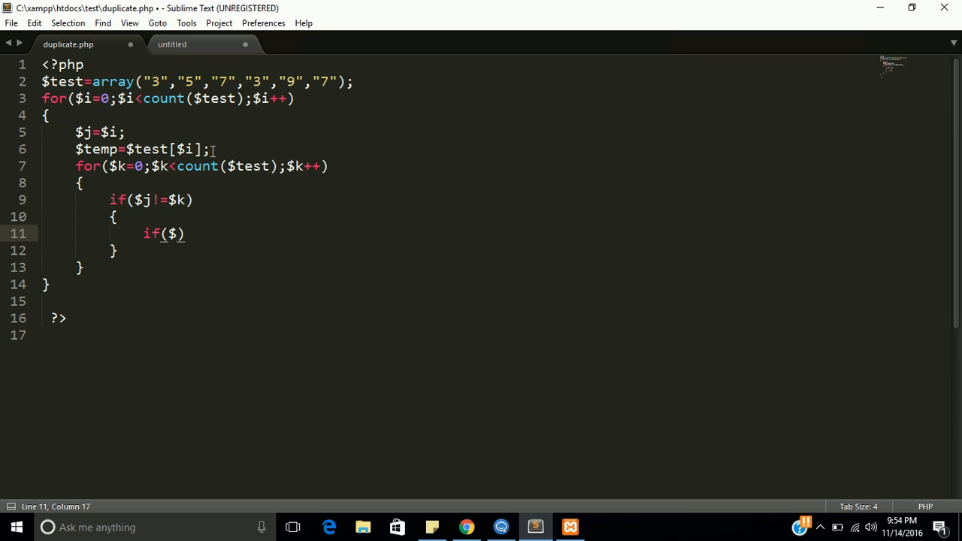
text(temp)
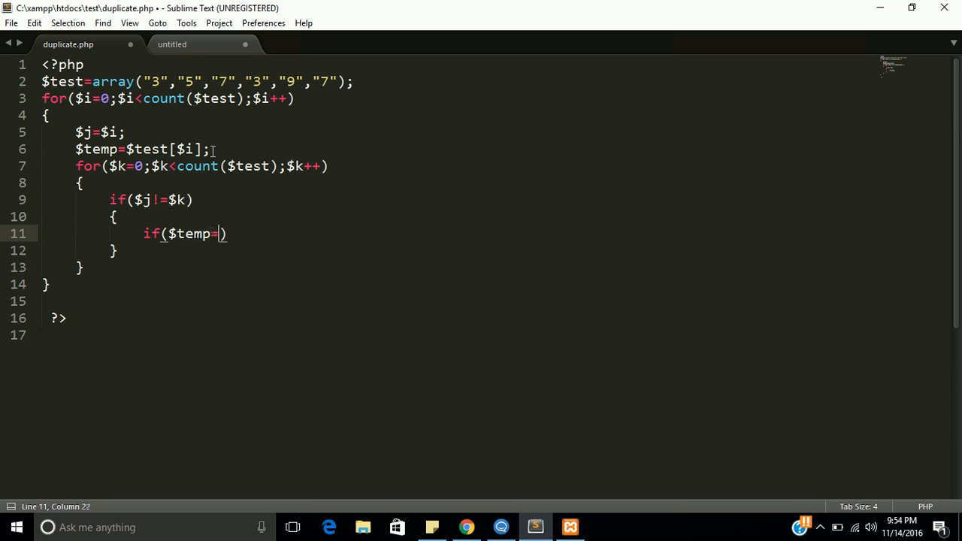
text(=$)
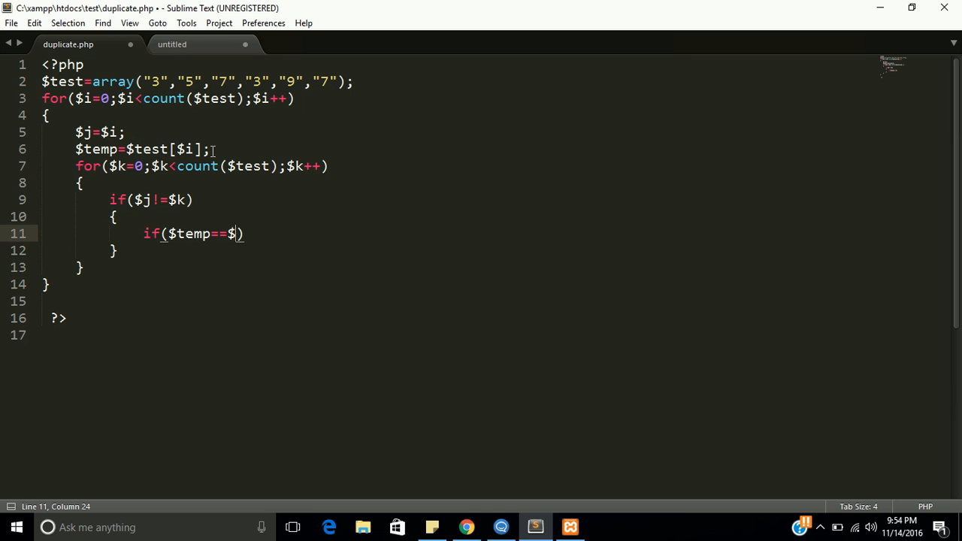
text(test[$k)
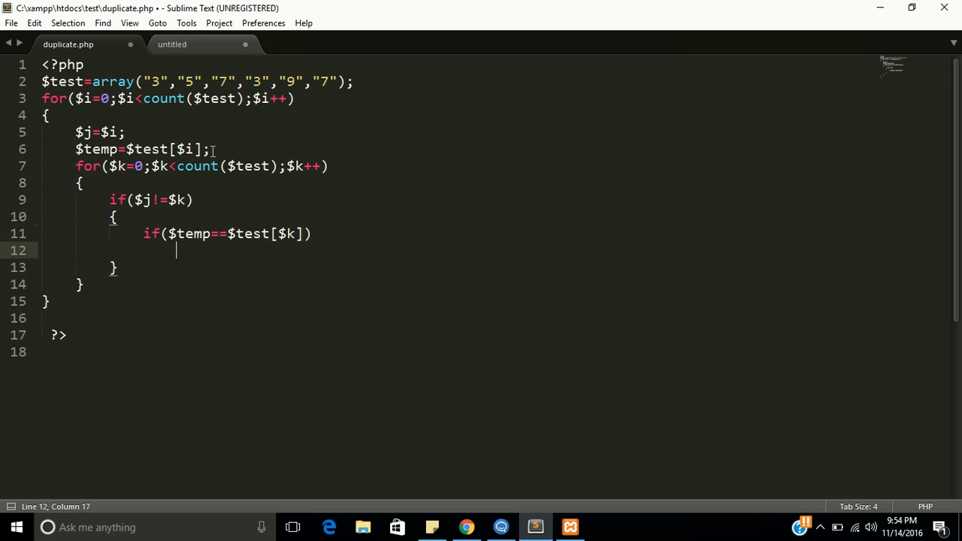
text({)
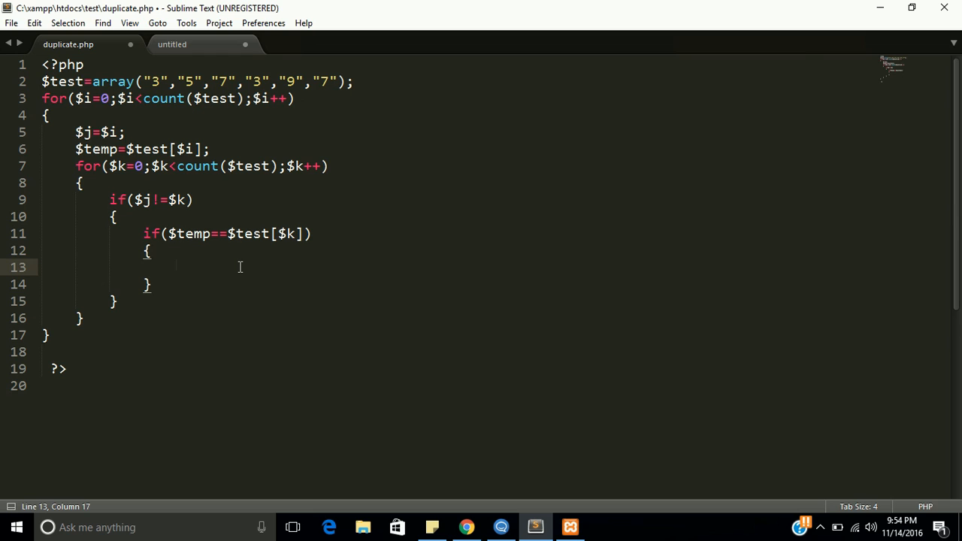
Blank the duplicate element with $test[$k]=""; inside the nested if and save
text($t)
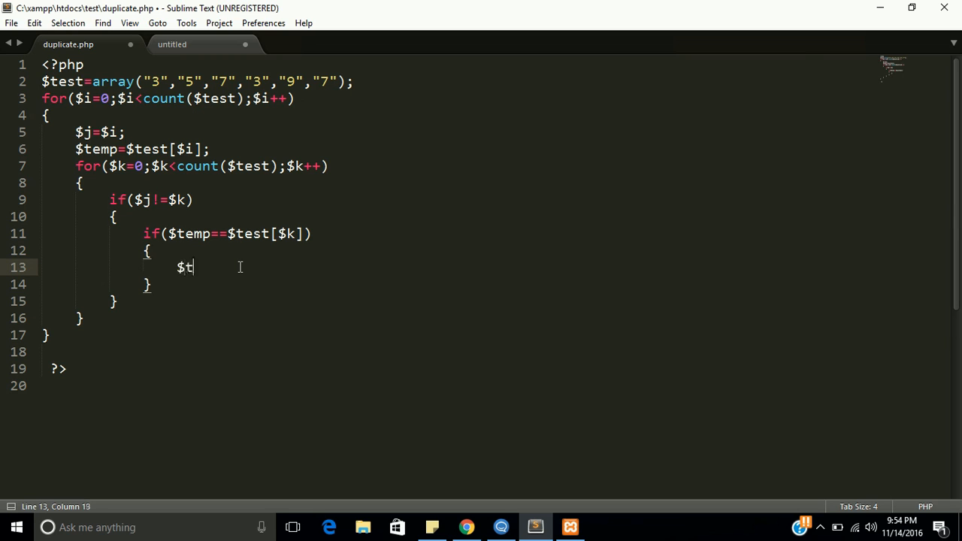
text(est[])
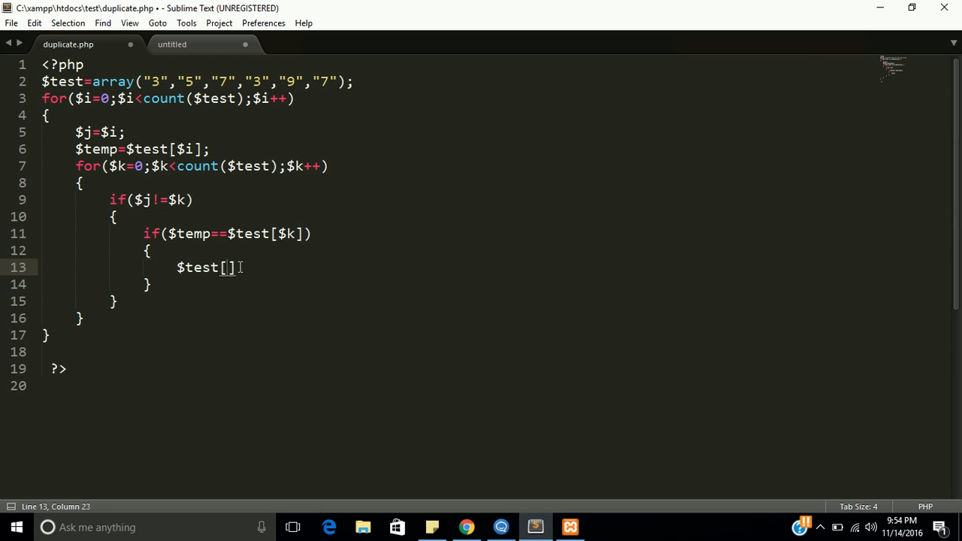
text($k)
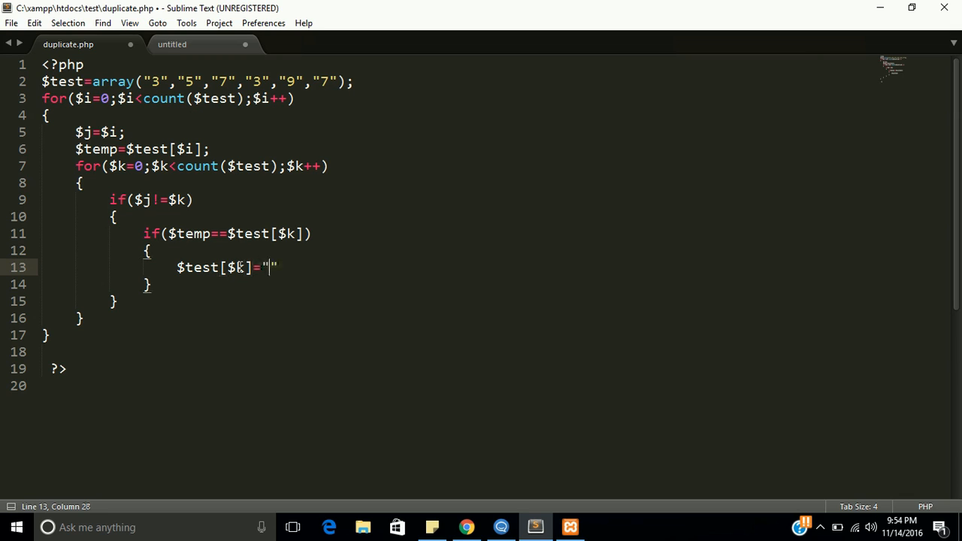
text(;)
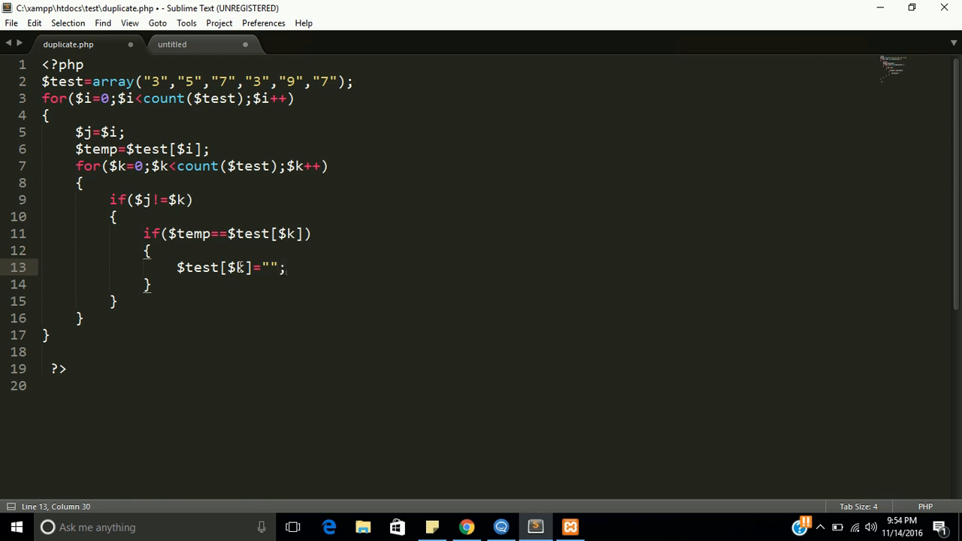
key(ctrl+s)
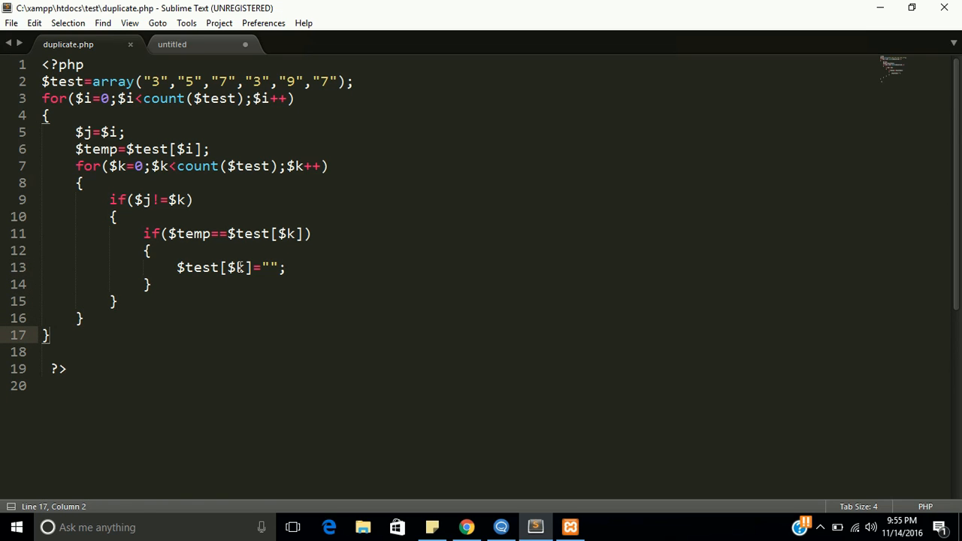
Write a closing loop header for($x=0;$x<count($test);$x++) after the outer loop
key(ctrl+s)
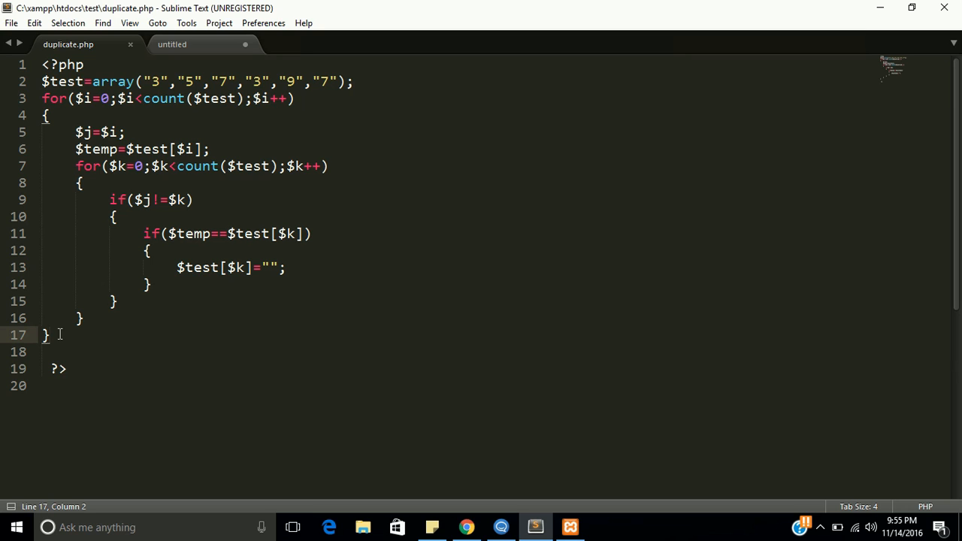
key(enter)
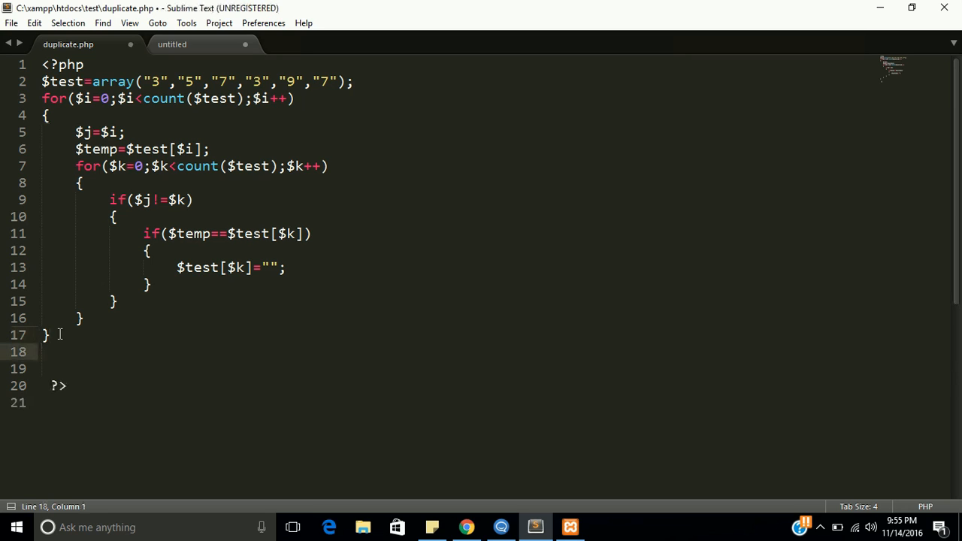
text(e)
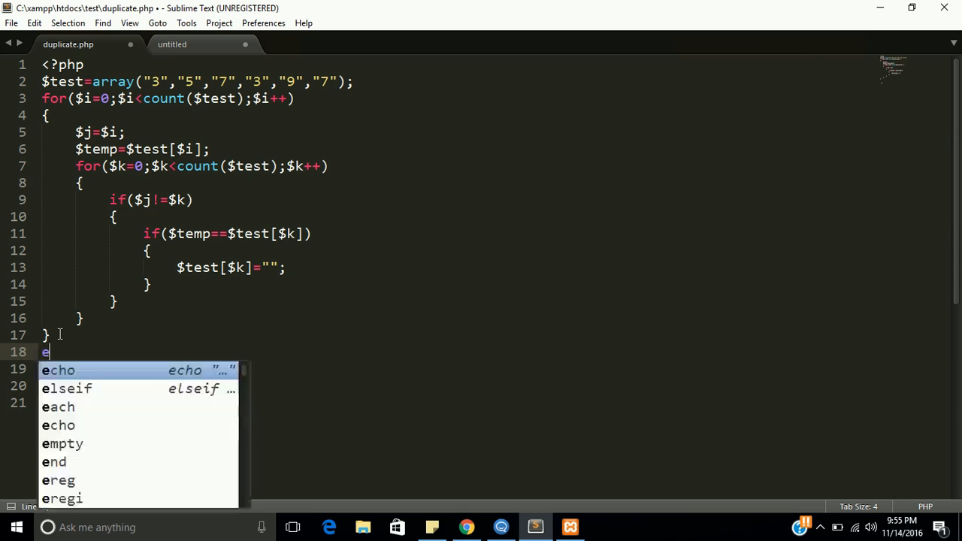
text(for()
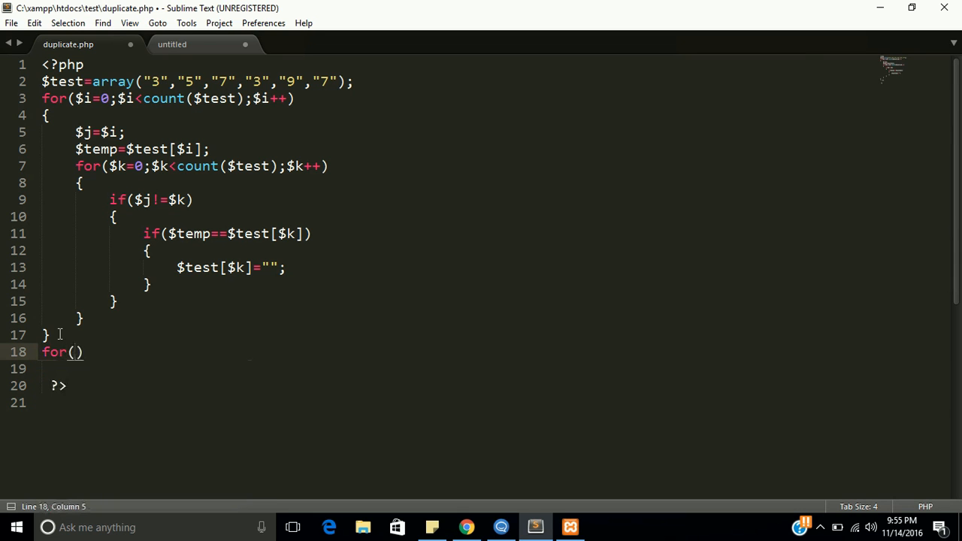
text($)
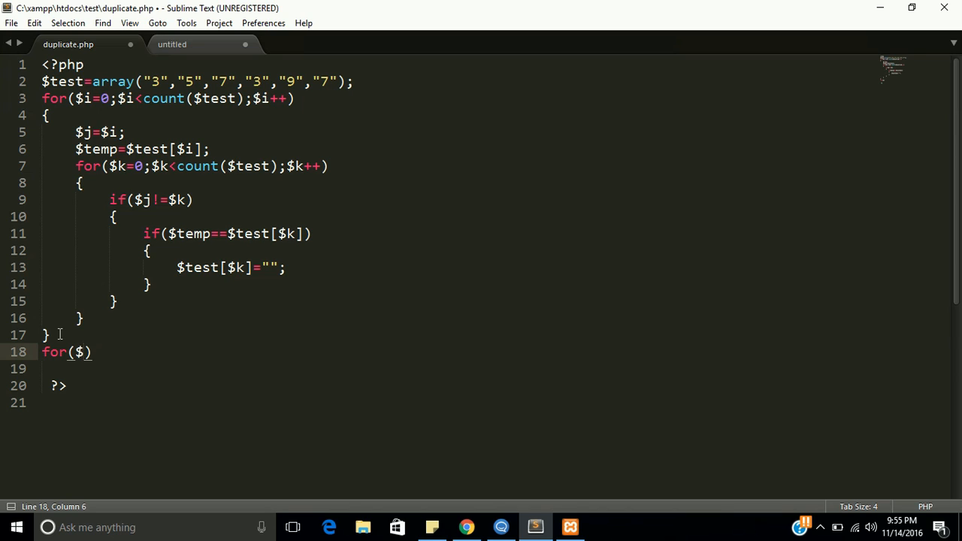
text(x)
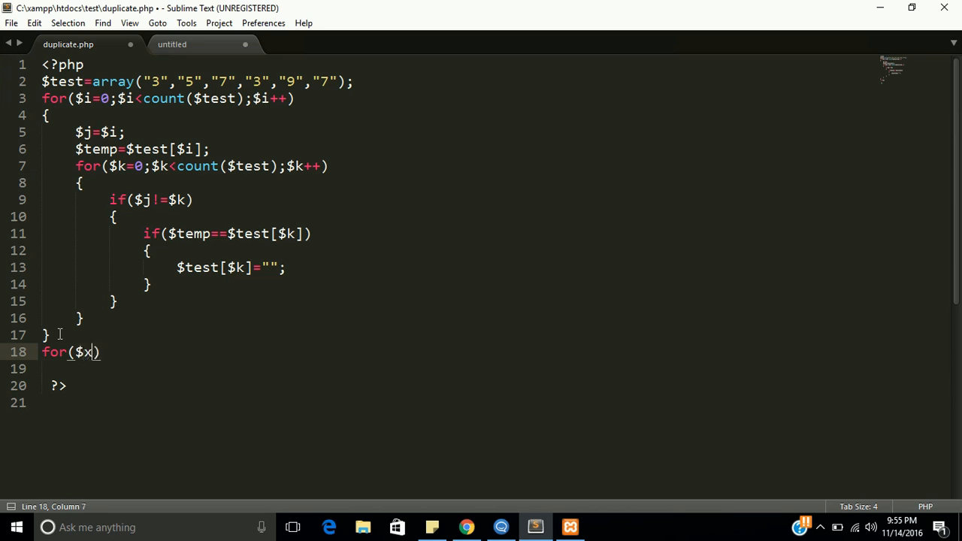
text(=0;$)
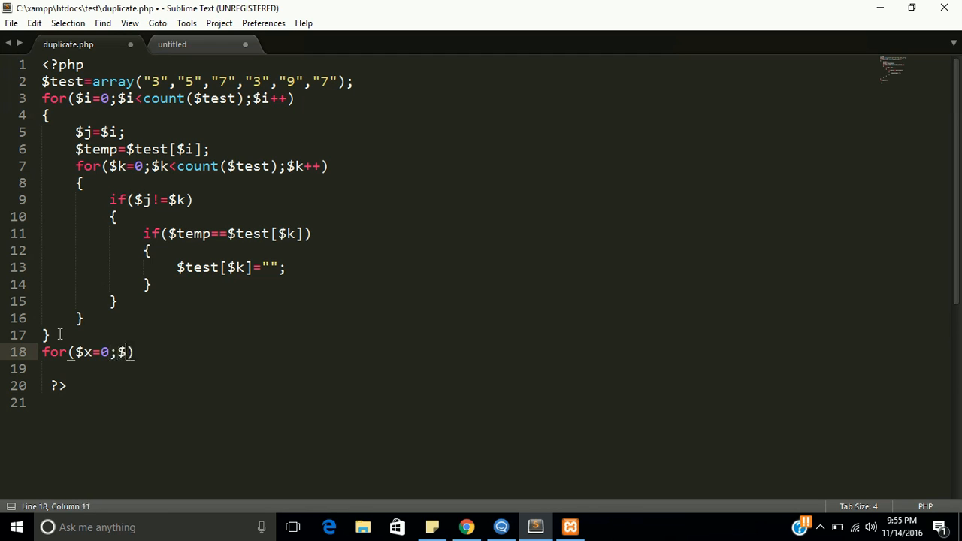
text(<count($)
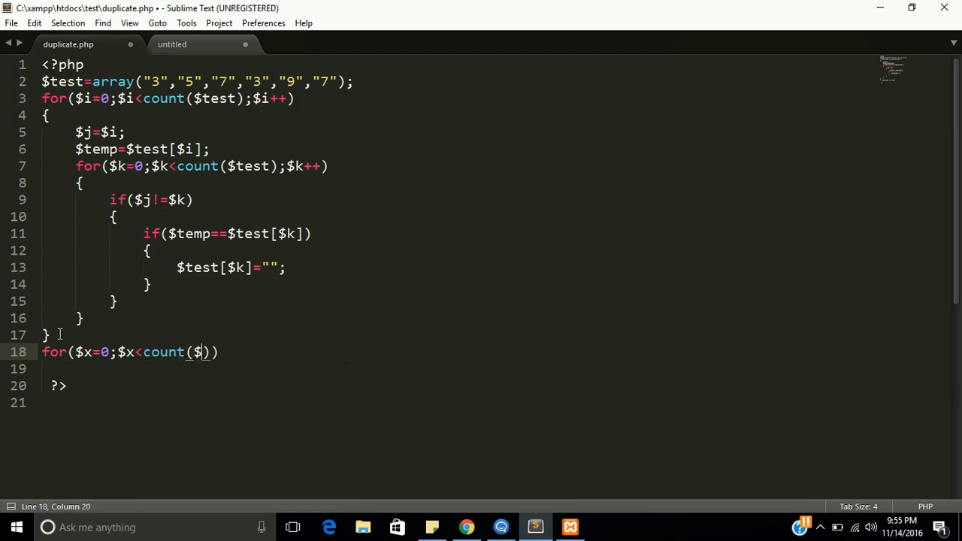
text(test)
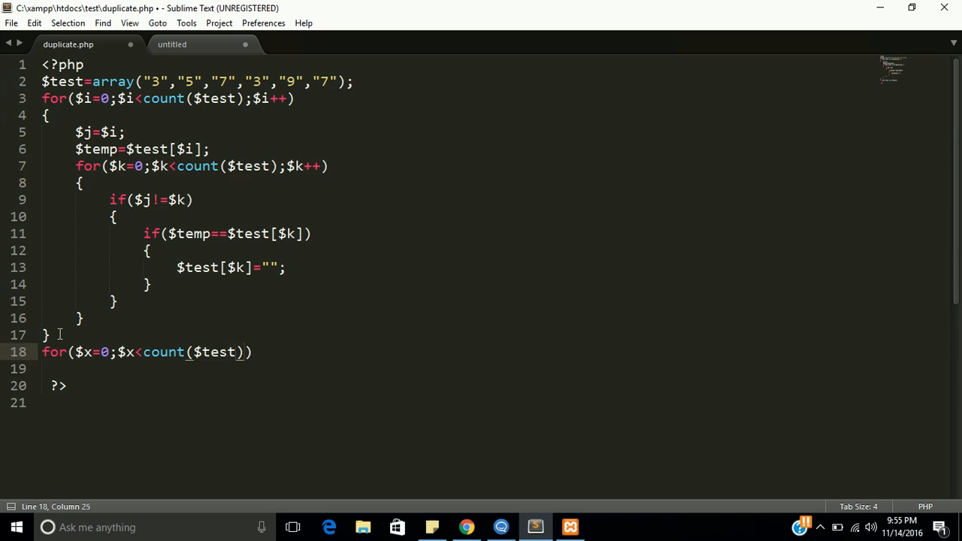
text(;)
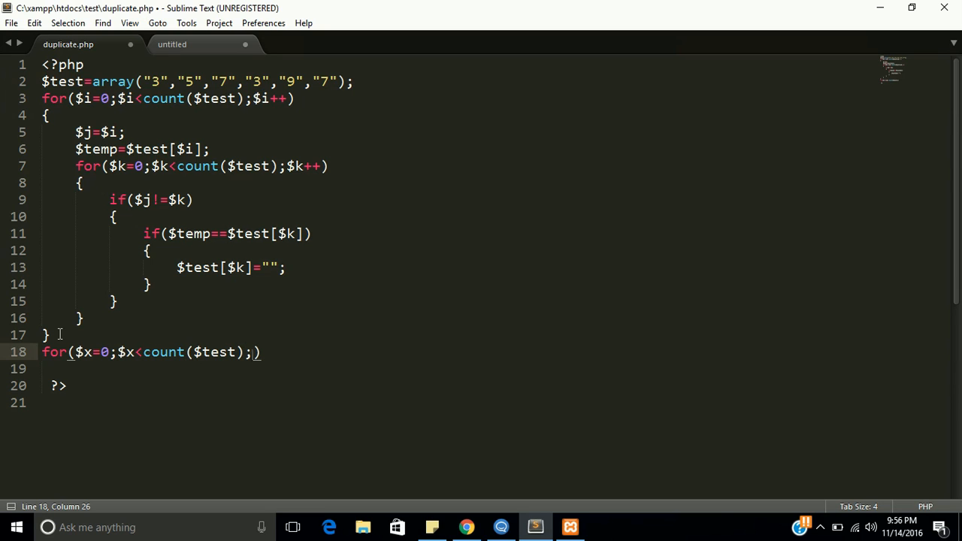
text($)
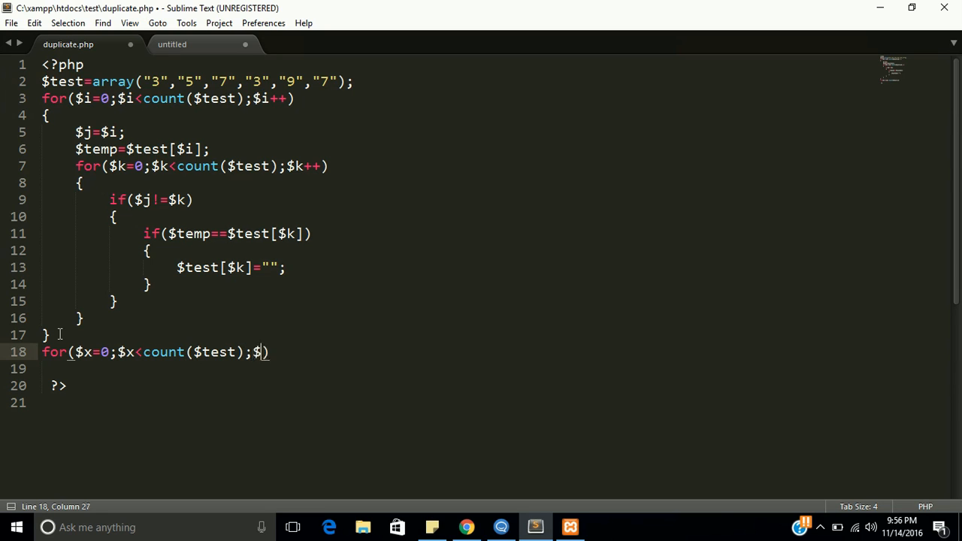
text(x++))
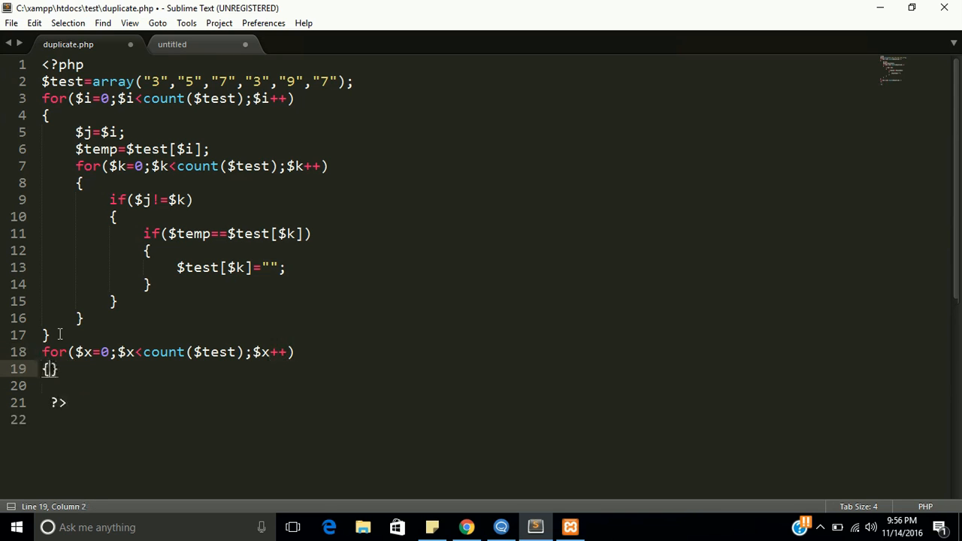
Echo $test[$x]; in that loop's body and switch to the browser to check the output
text(echo $)
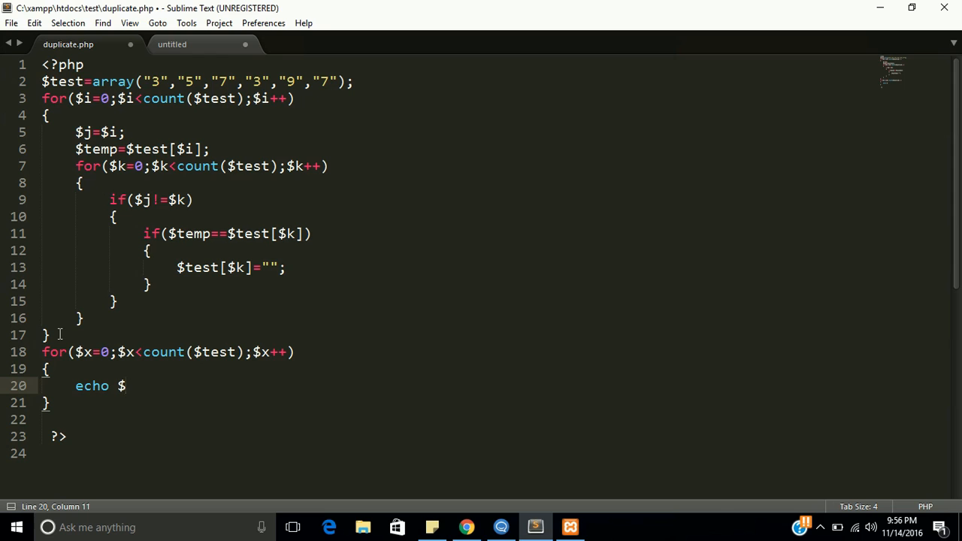
text(test[])
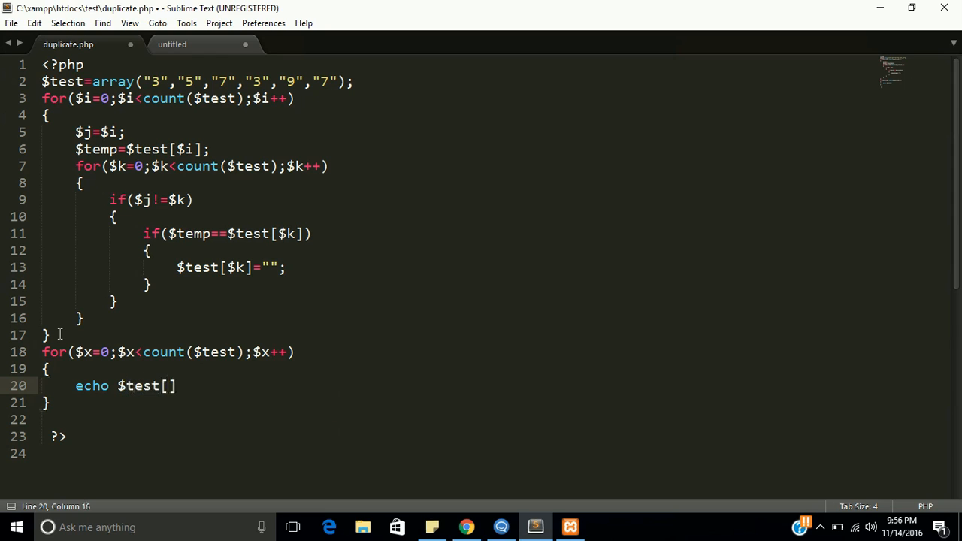
text($x)
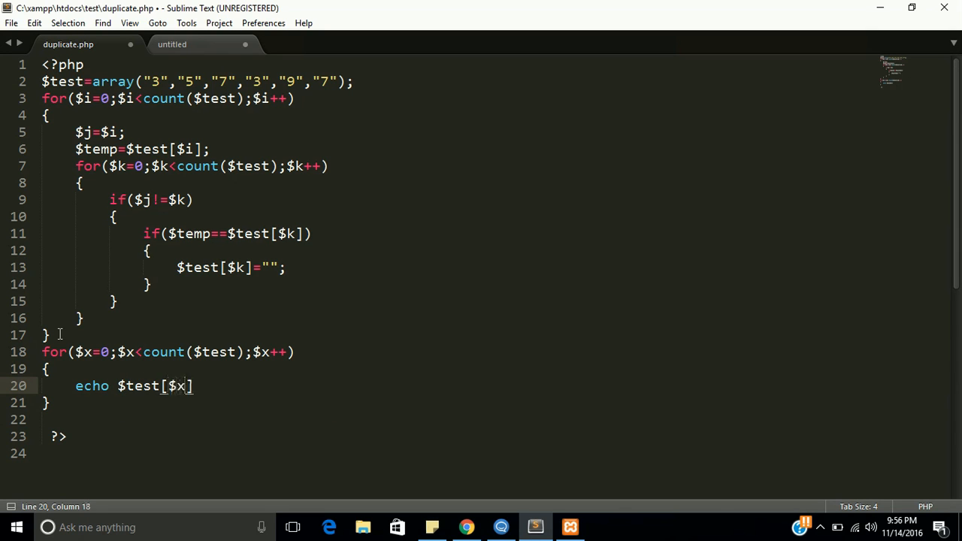
text(;)
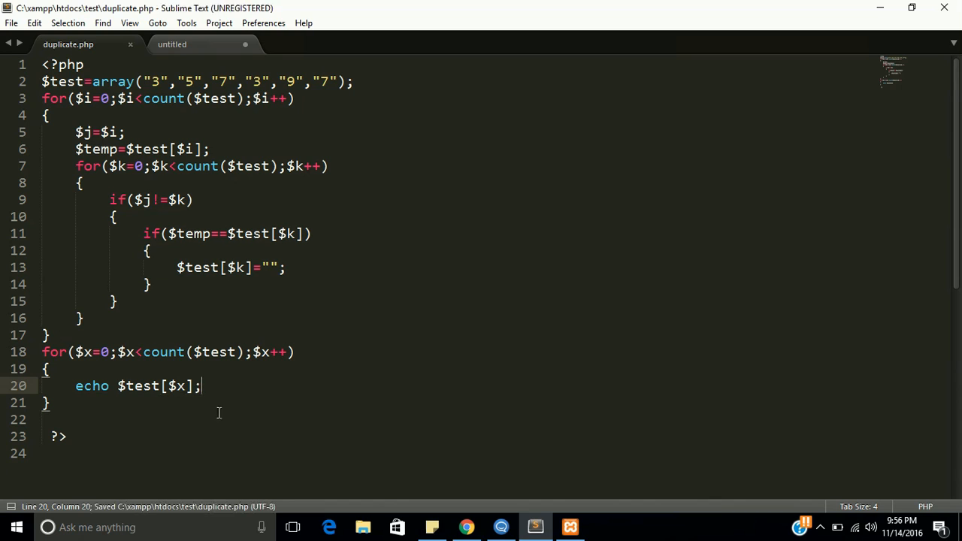
click(466, 526)
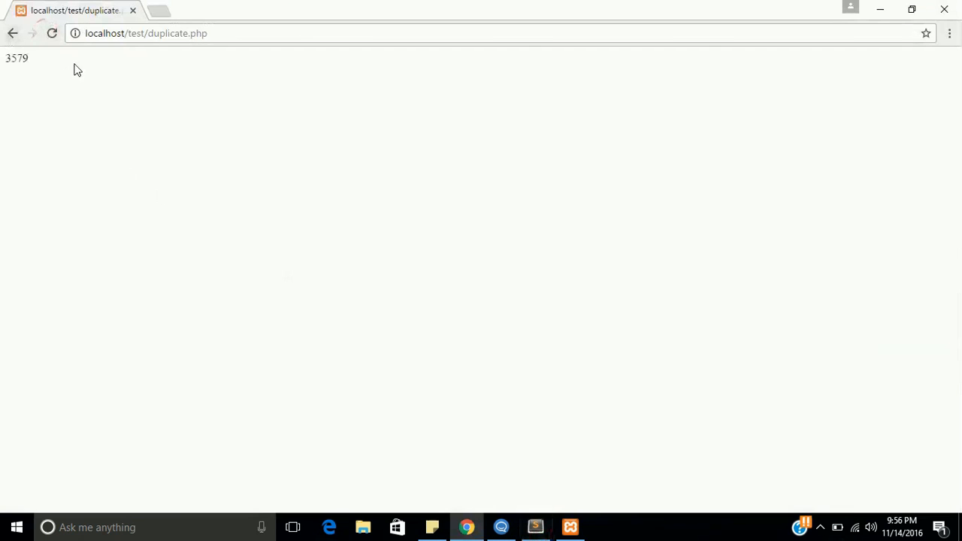
Flip between Chrome's 3579 output and the Sublime code to compare against the array
click(535, 527)
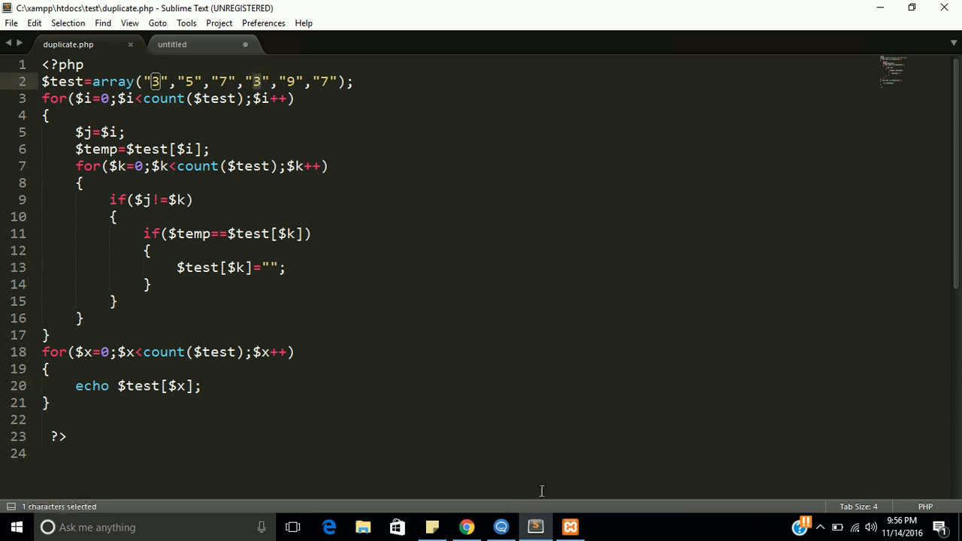
click(466, 526)
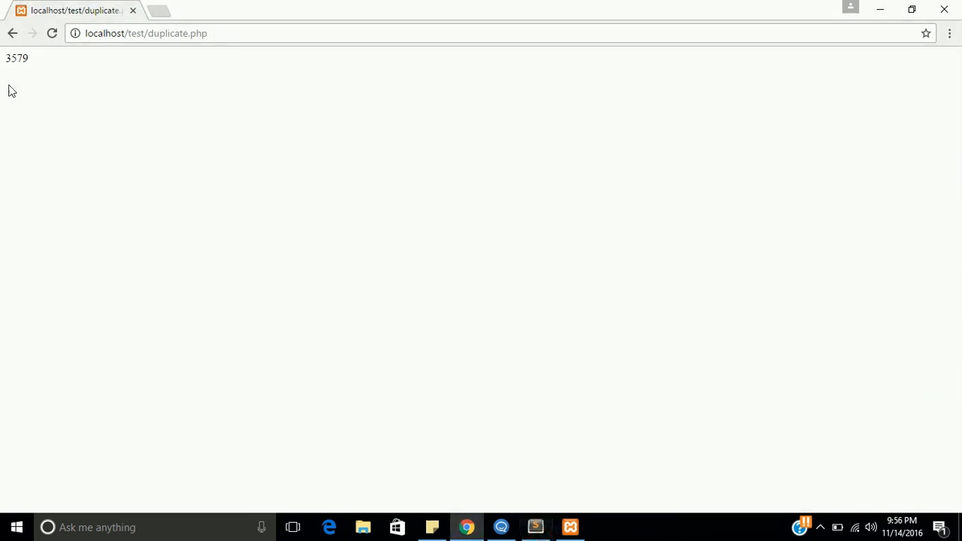
click(535, 526)
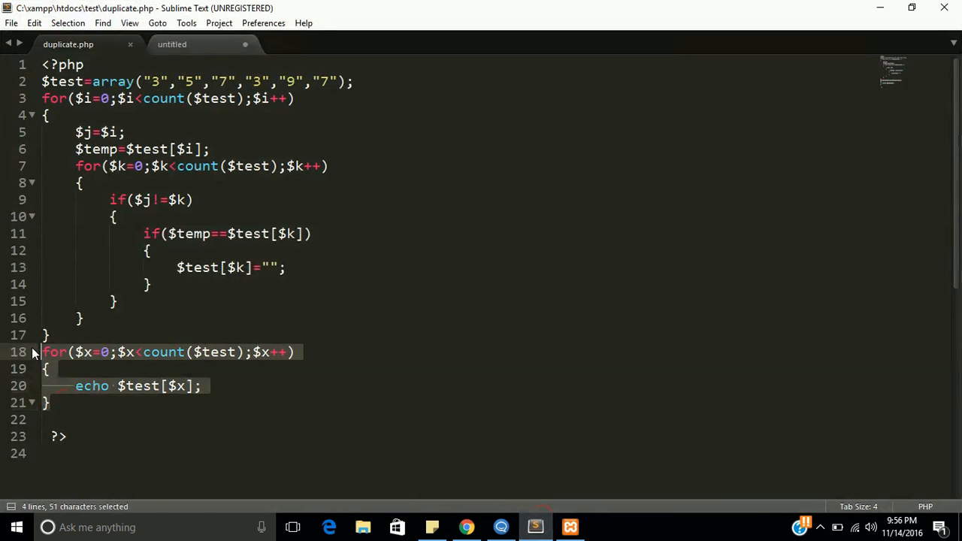
Paste the echo loop before the nested loops and follow it with echo "<br>";
click(354, 81)
text(echo ")
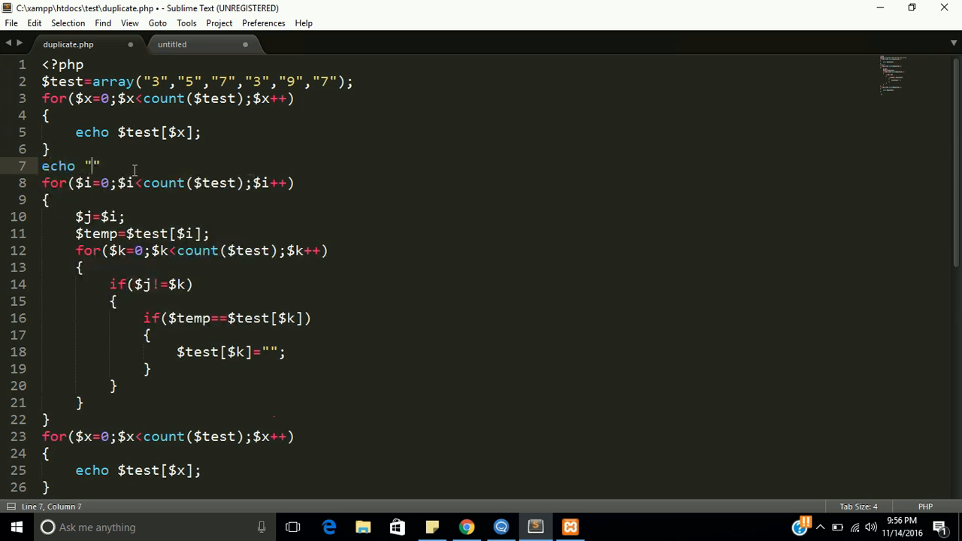
text(<br>)
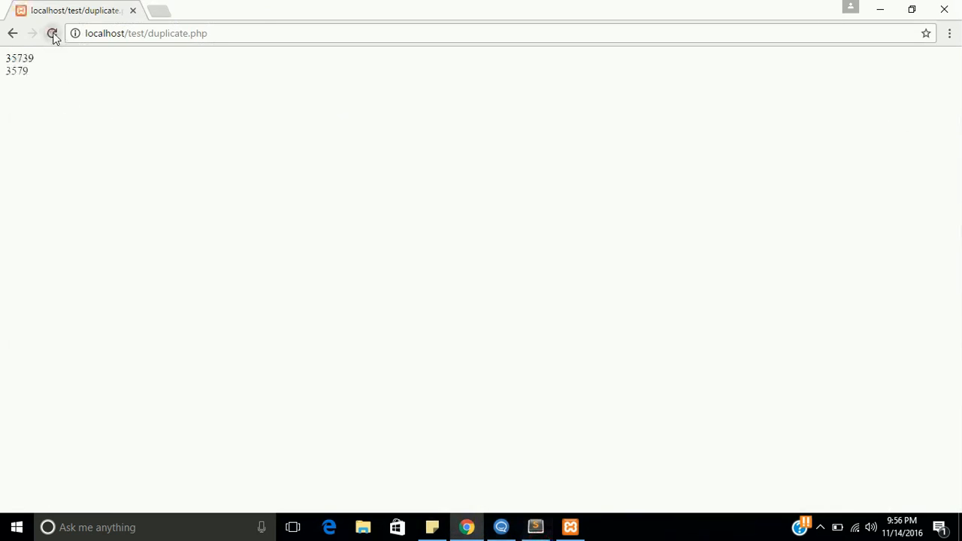
Reload localhost/test/duplicate.php to show 357397 above 3579, then return to the code
click(53, 33)
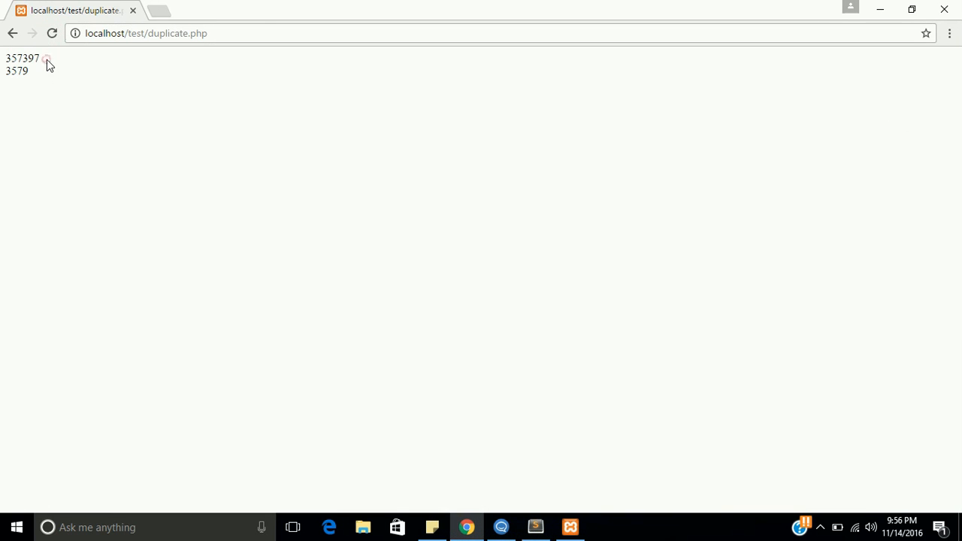
double_click(22, 57)
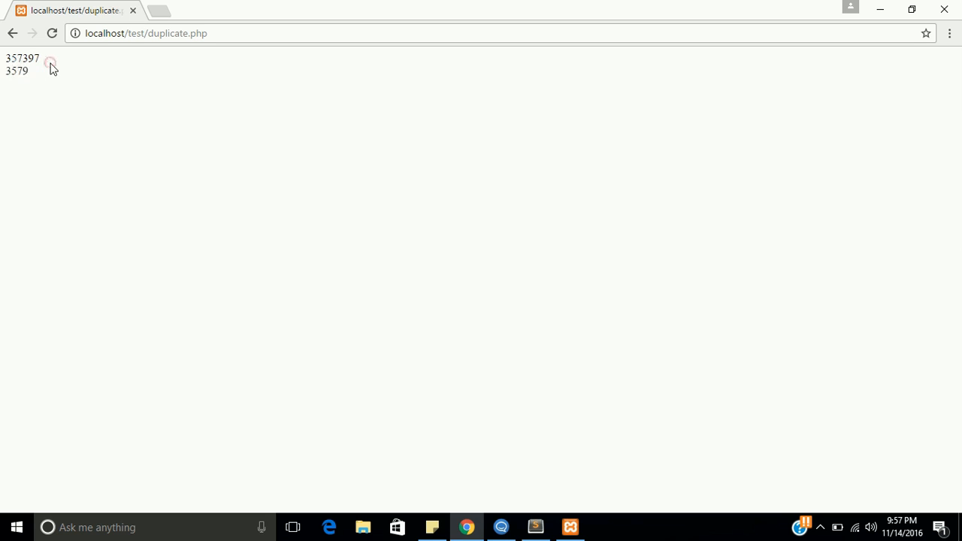
click(535, 526)
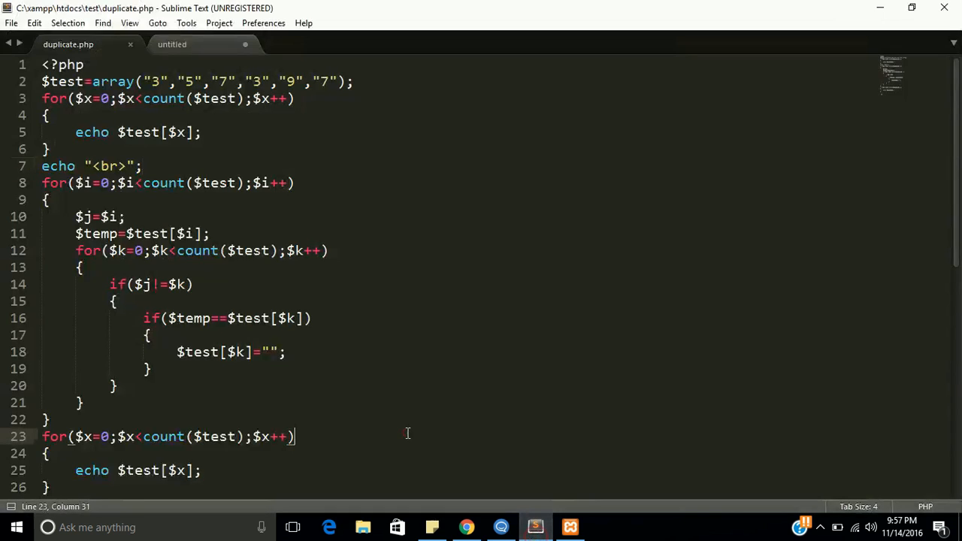